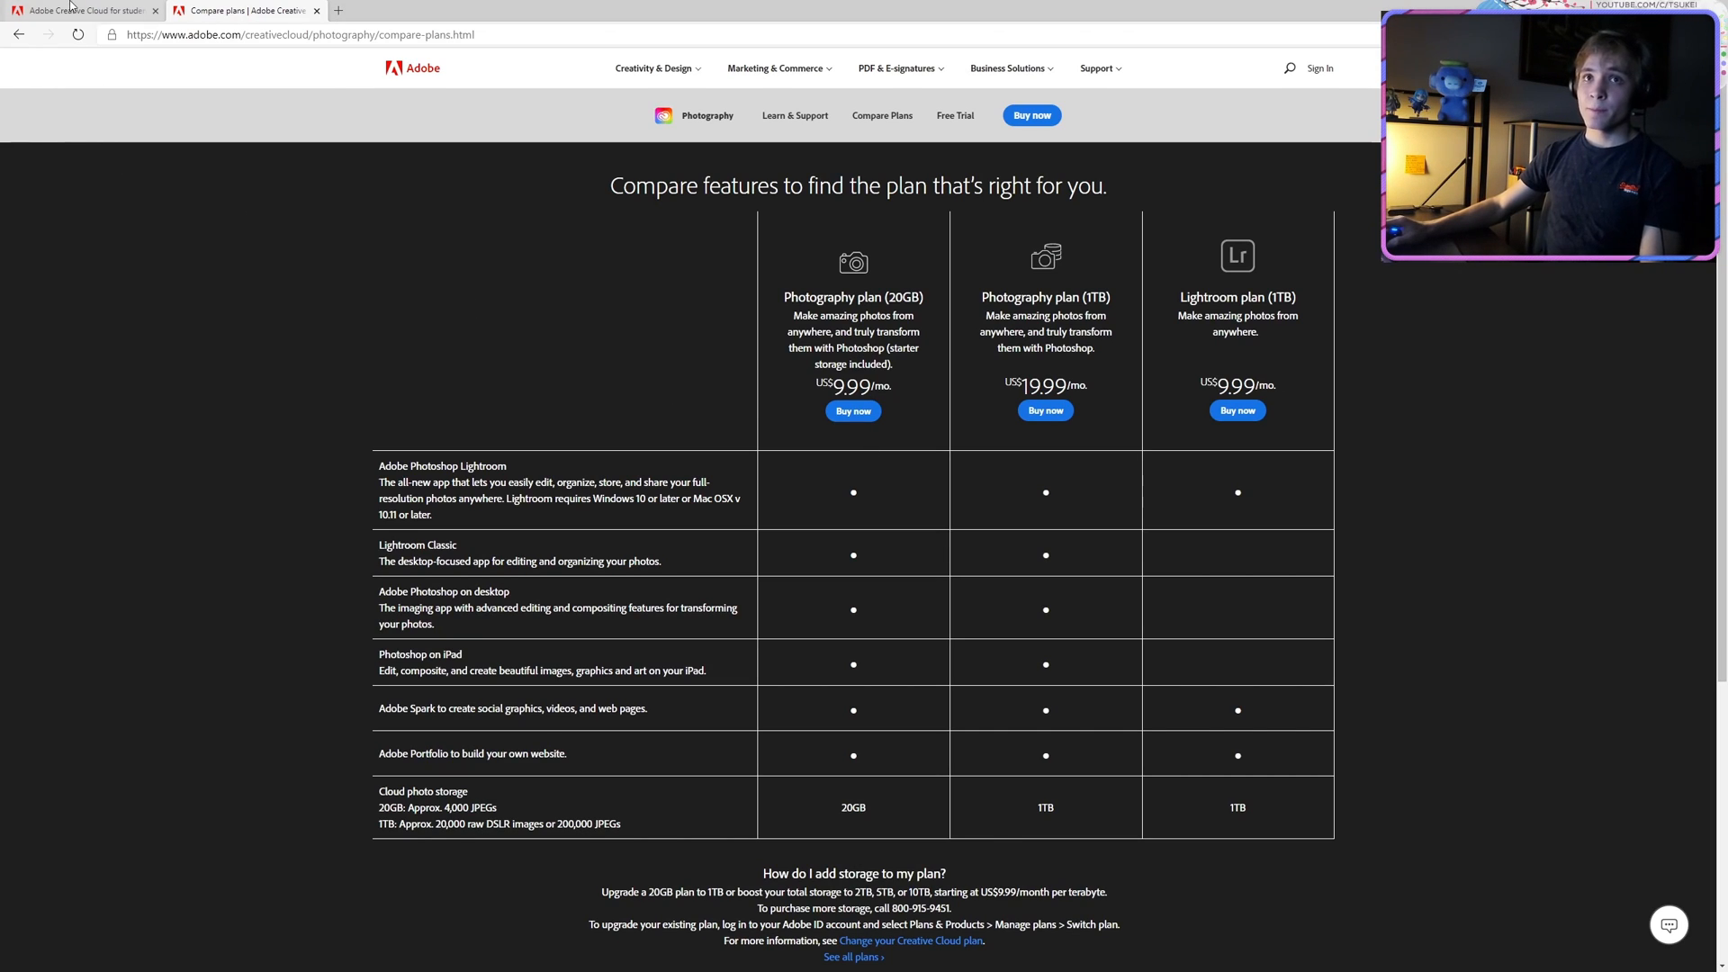
# - View the Creative Cloud student offer page at US$19.99/mo with the photography plan comparison
pyautogui.click(86, 9)
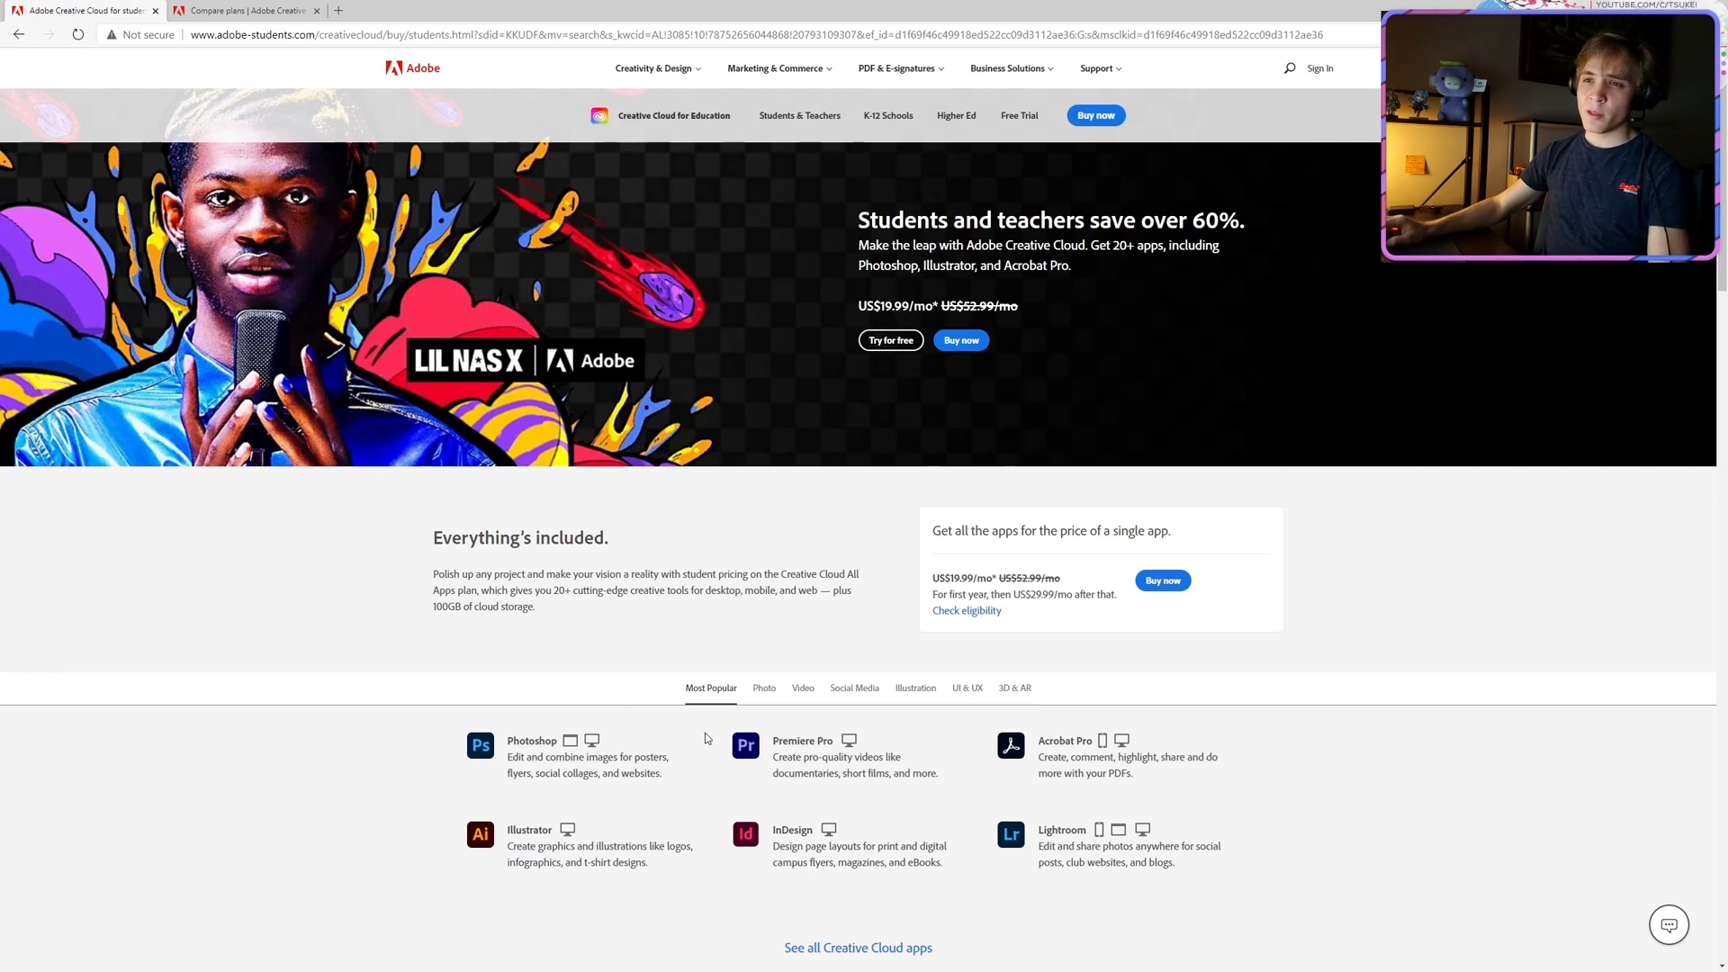
pyautogui.moveTo(124, 490)
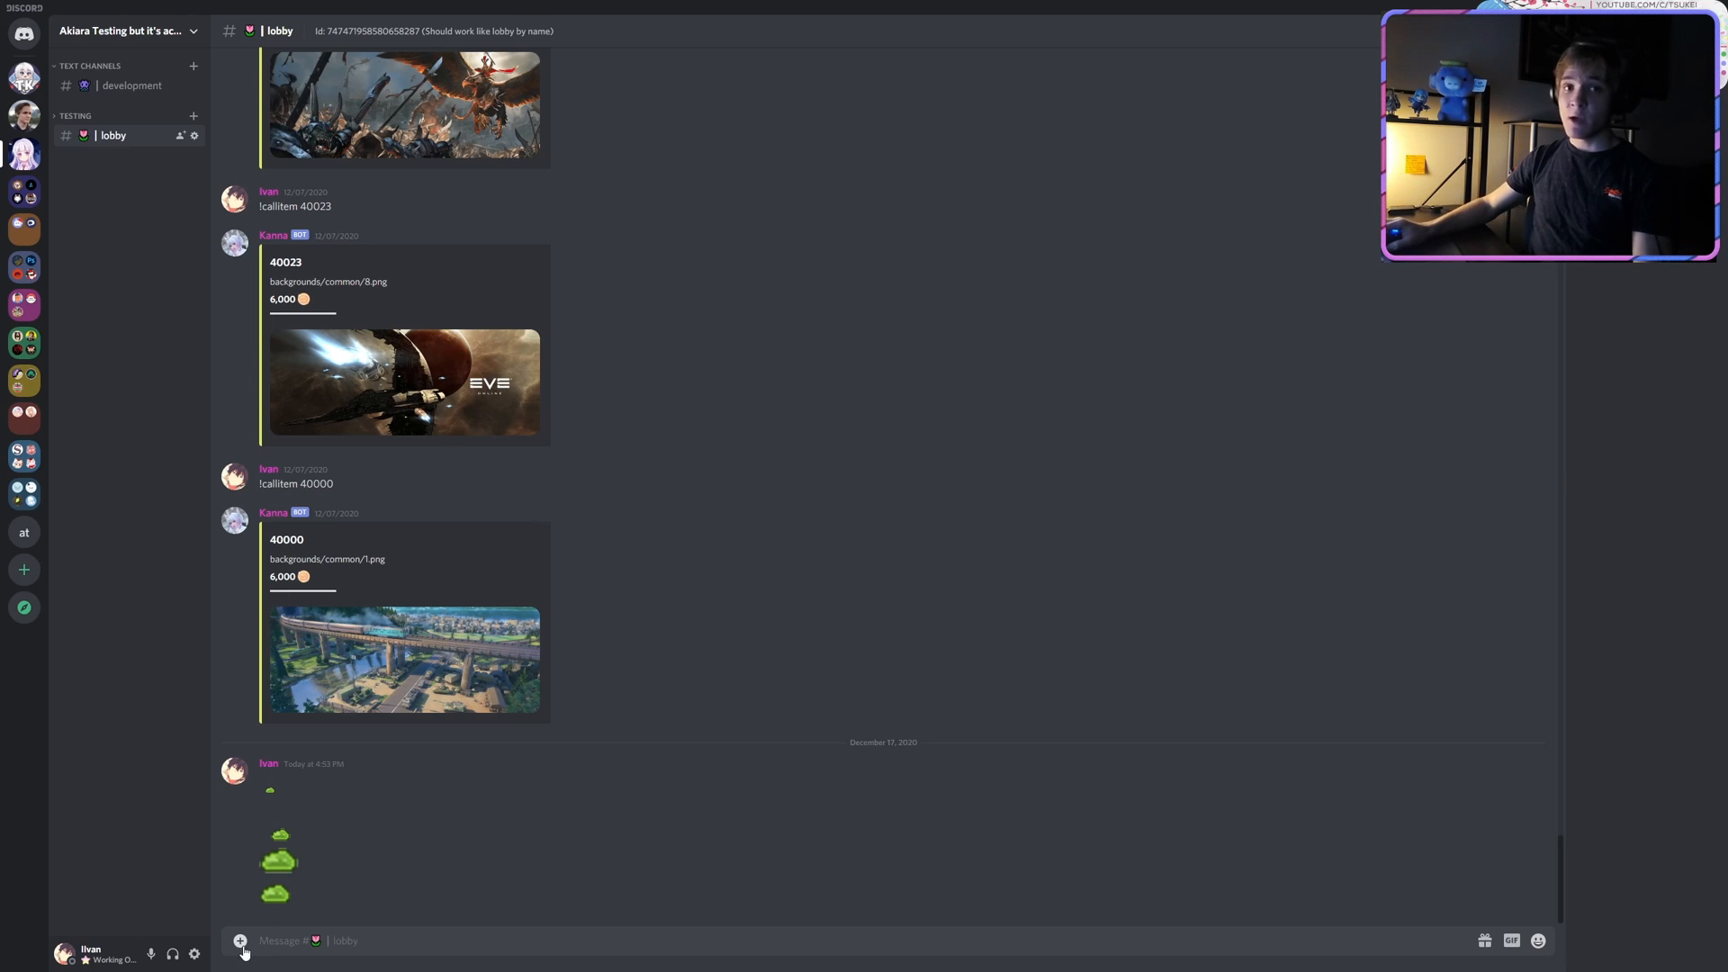
# - Upload the reeeeee.png banner image from the Desktop into the lobby channel
pyautogui.click(239, 940)
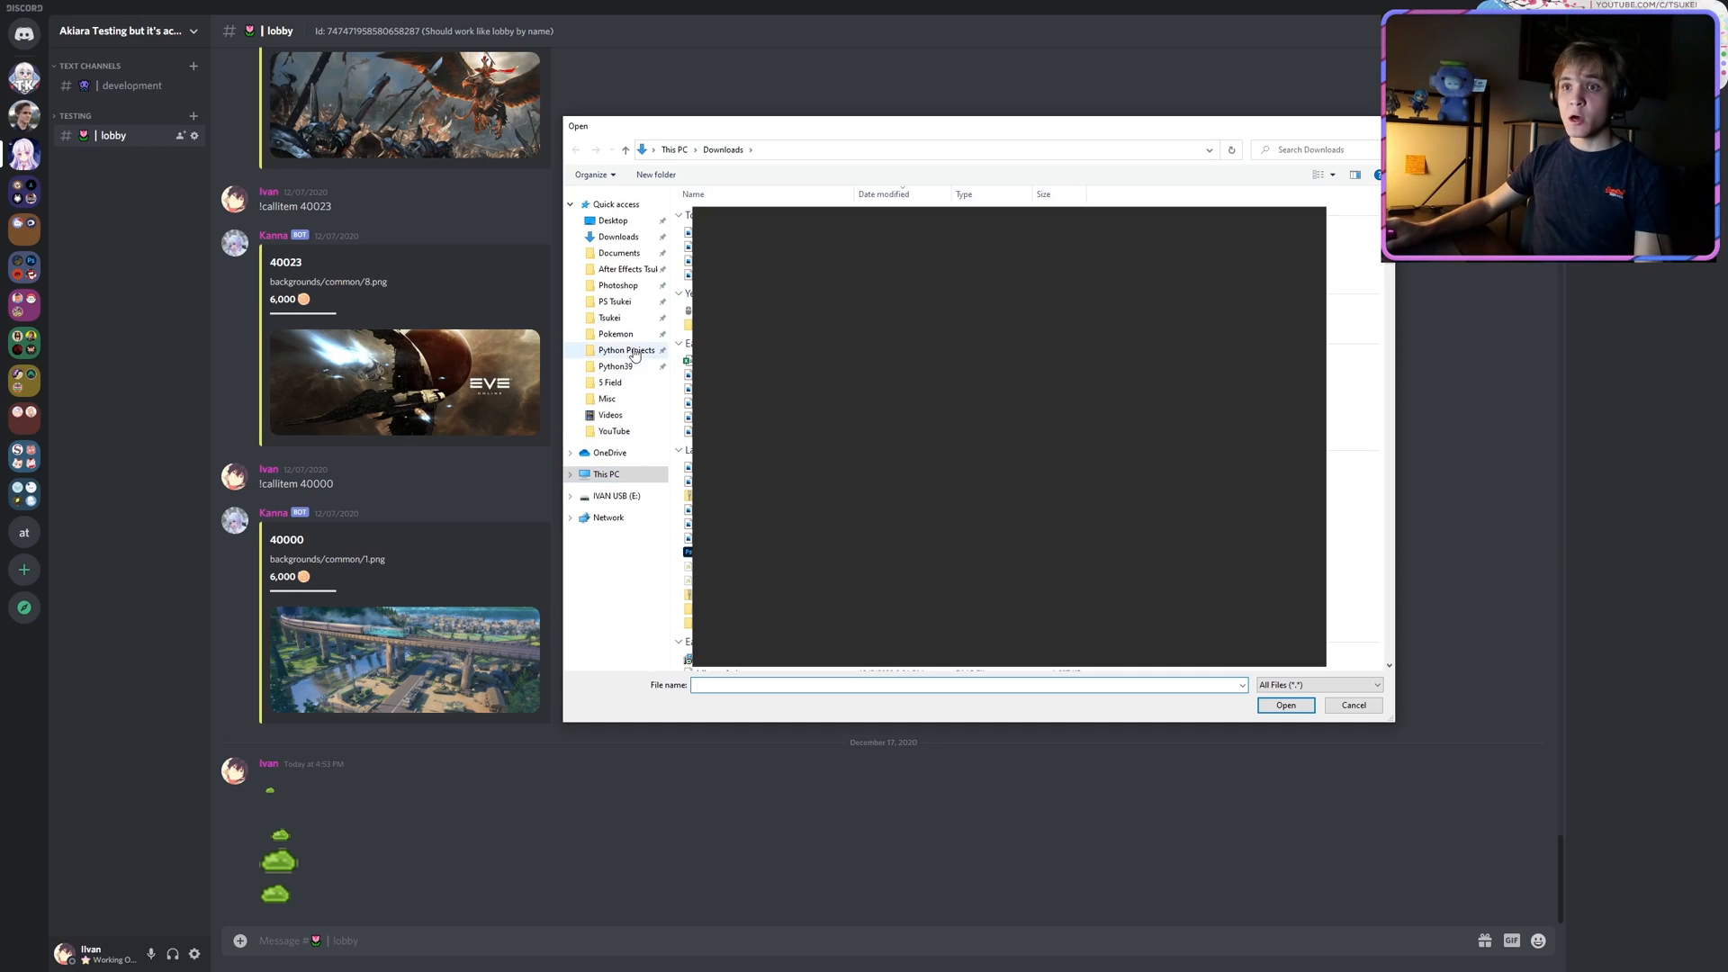
pyautogui.click(612, 220)
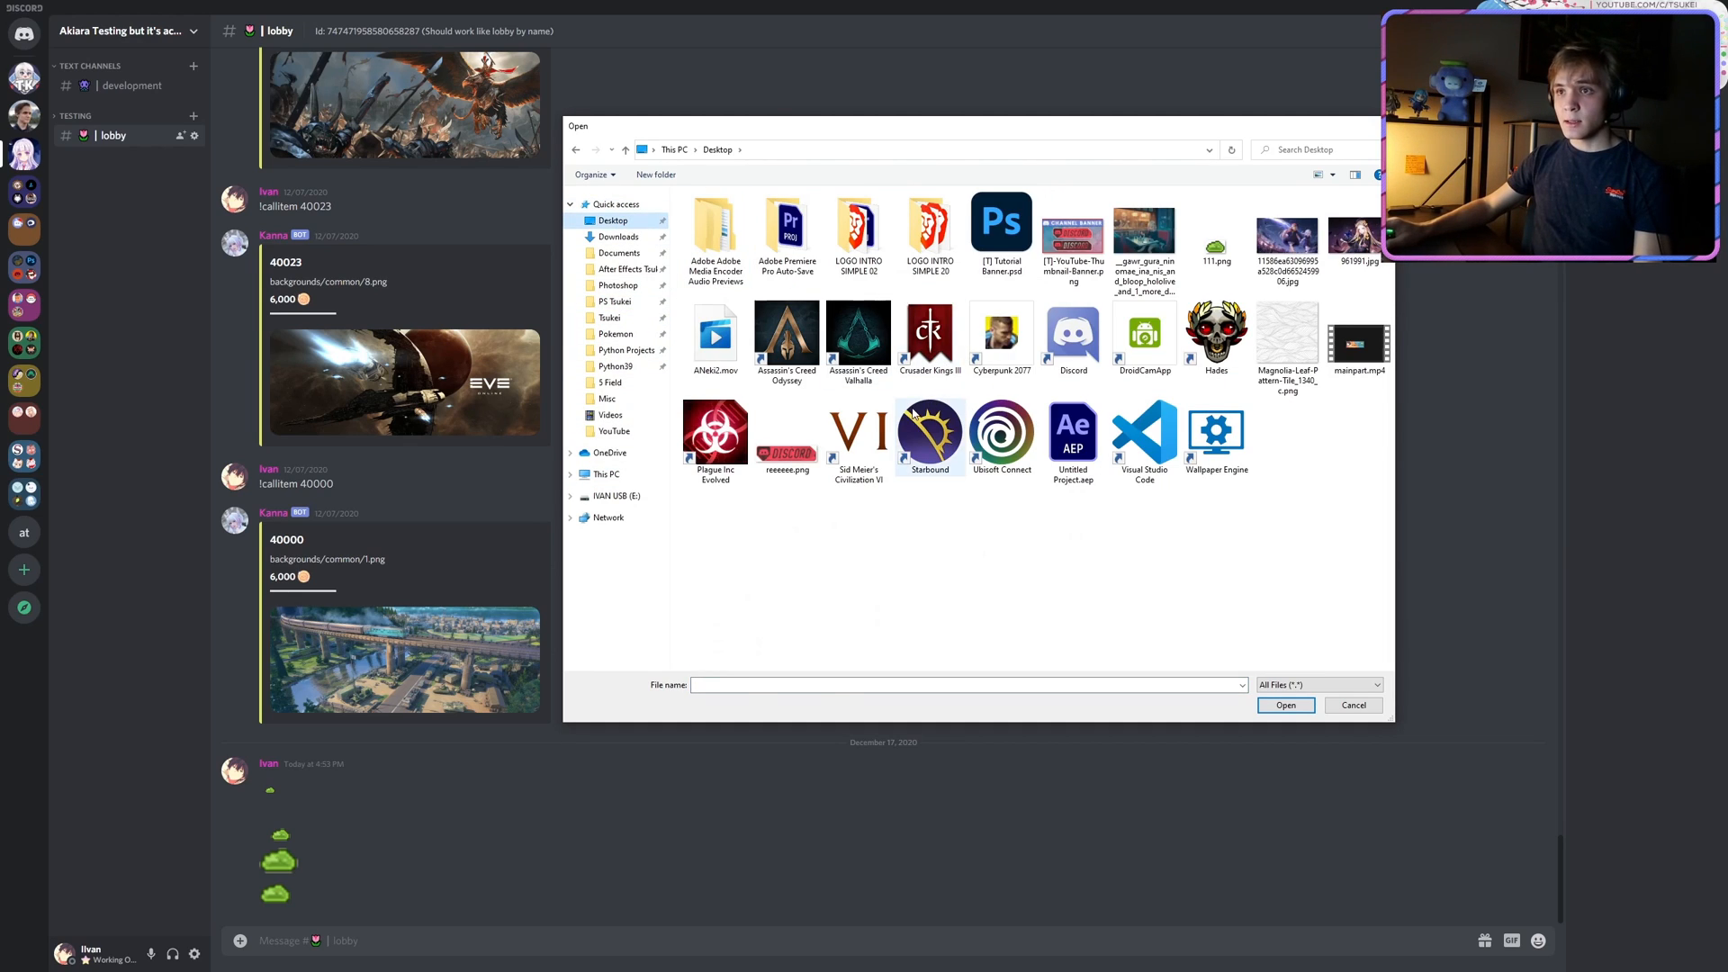
pyautogui.doubleClick(787, 428)
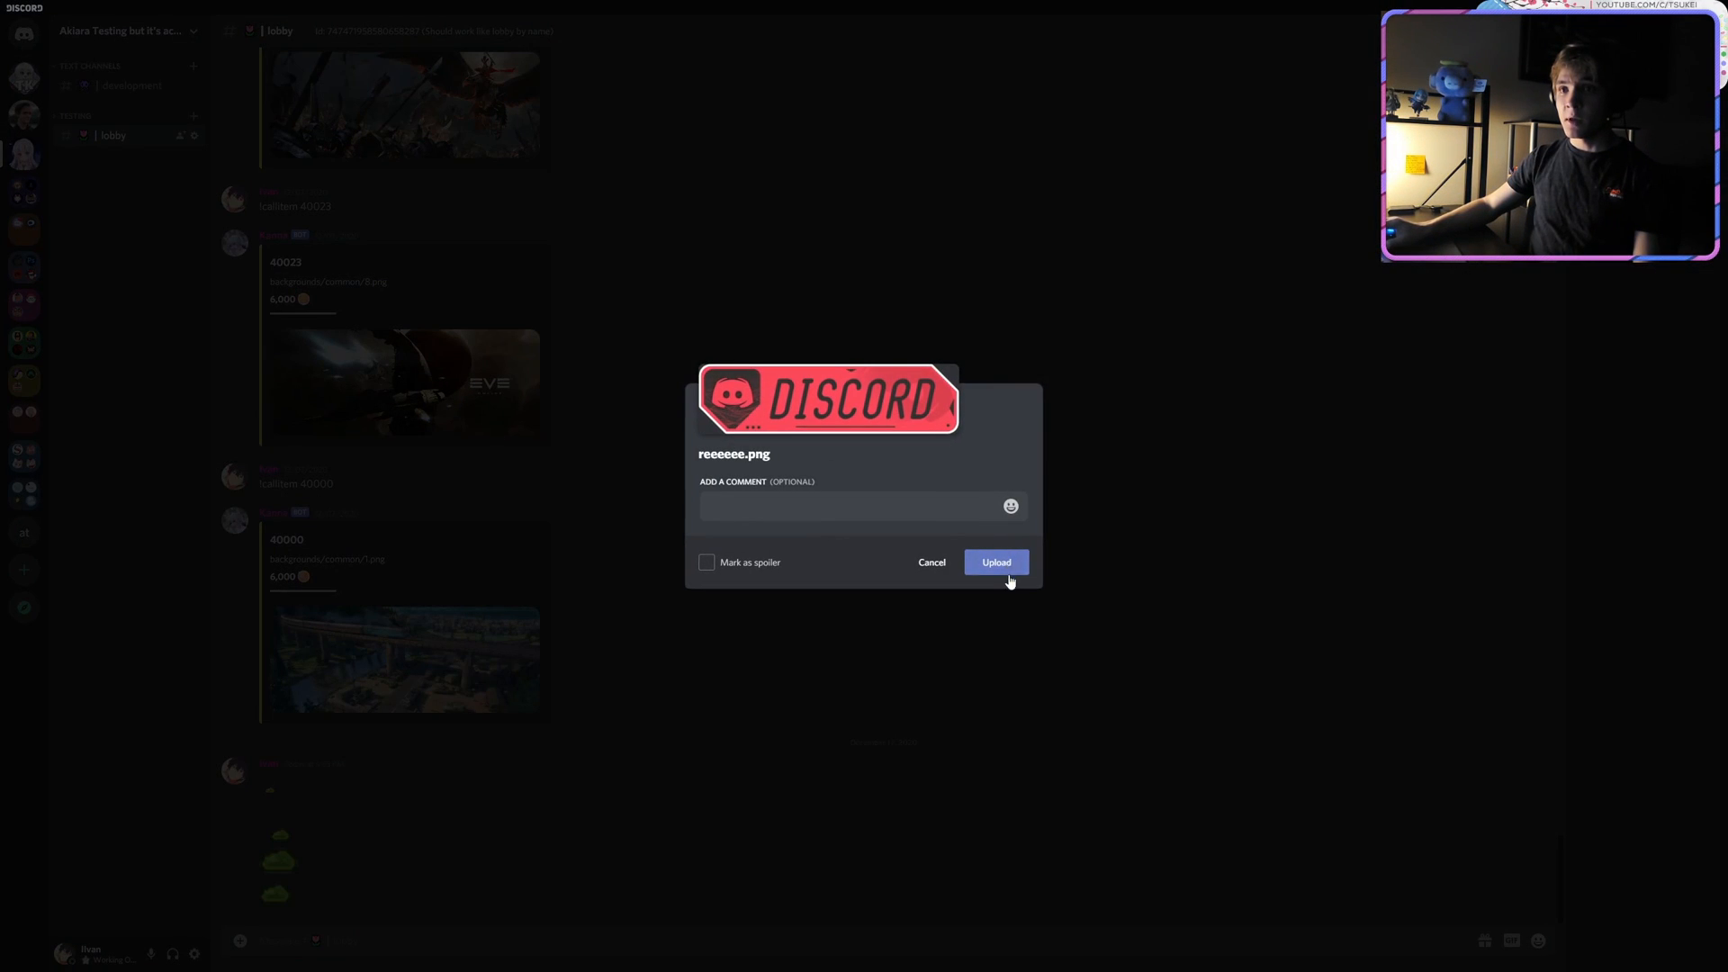
pyautogui.click(997, 561)
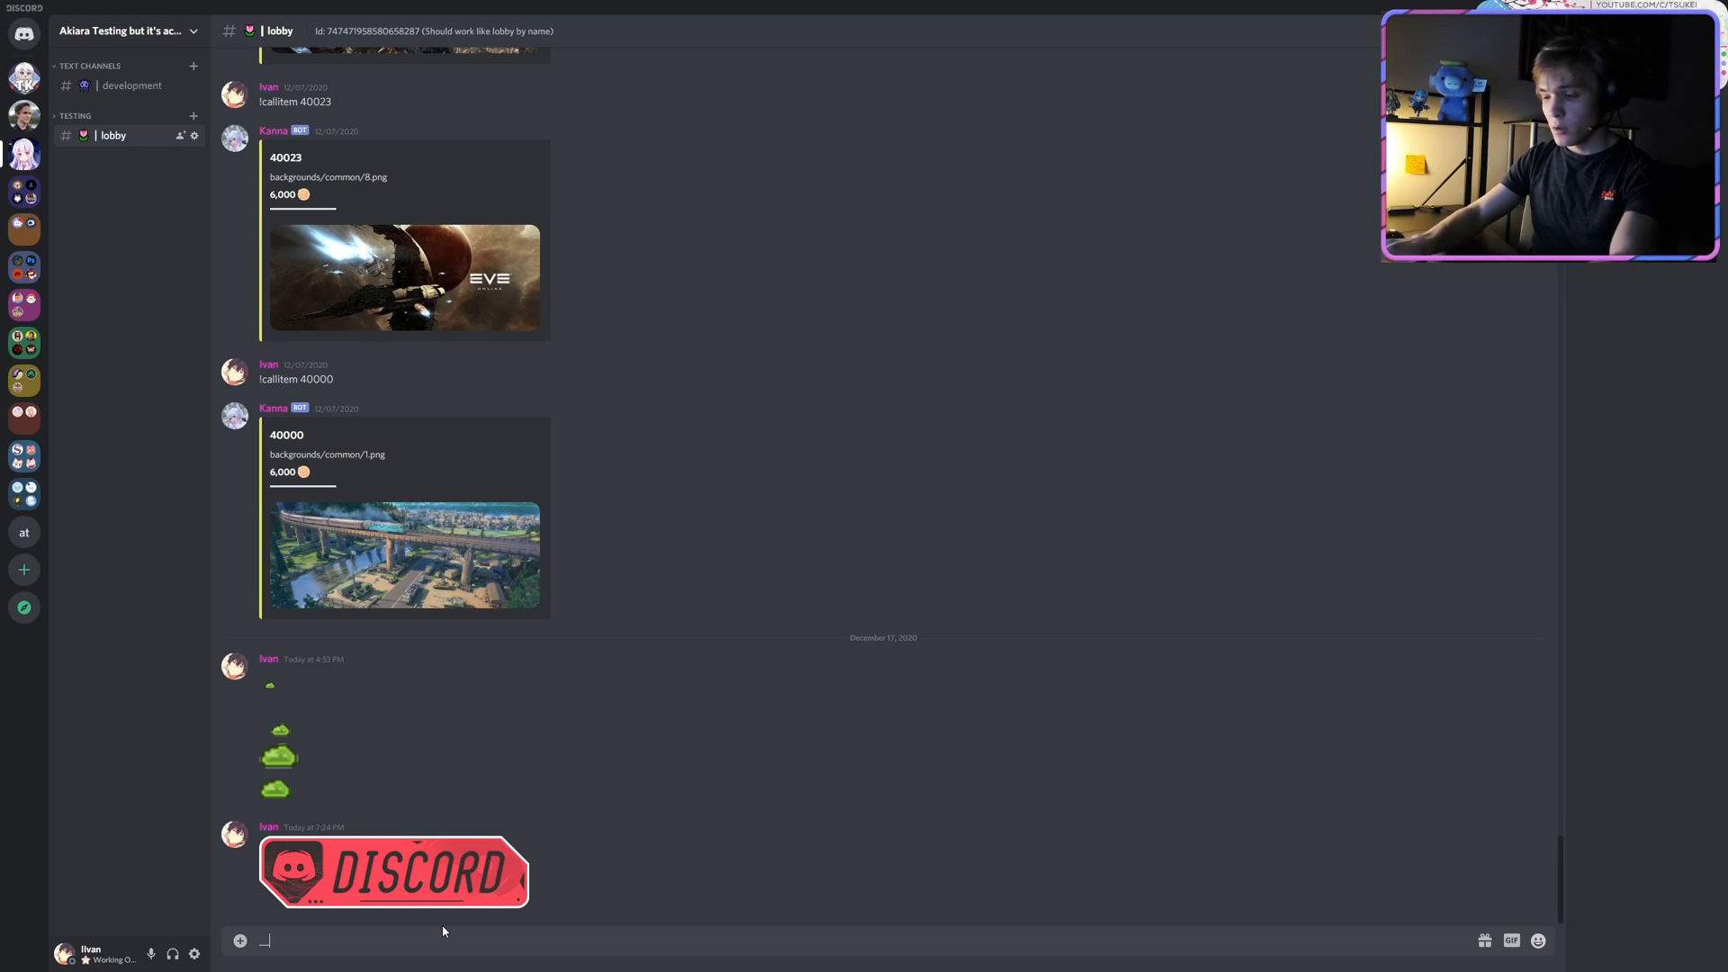
# - Post an underlined '_**Rules' heading with numbered rules like 'Dont be a nerd' and 'Follow these rules'
pyautogui.write('_**Rules')
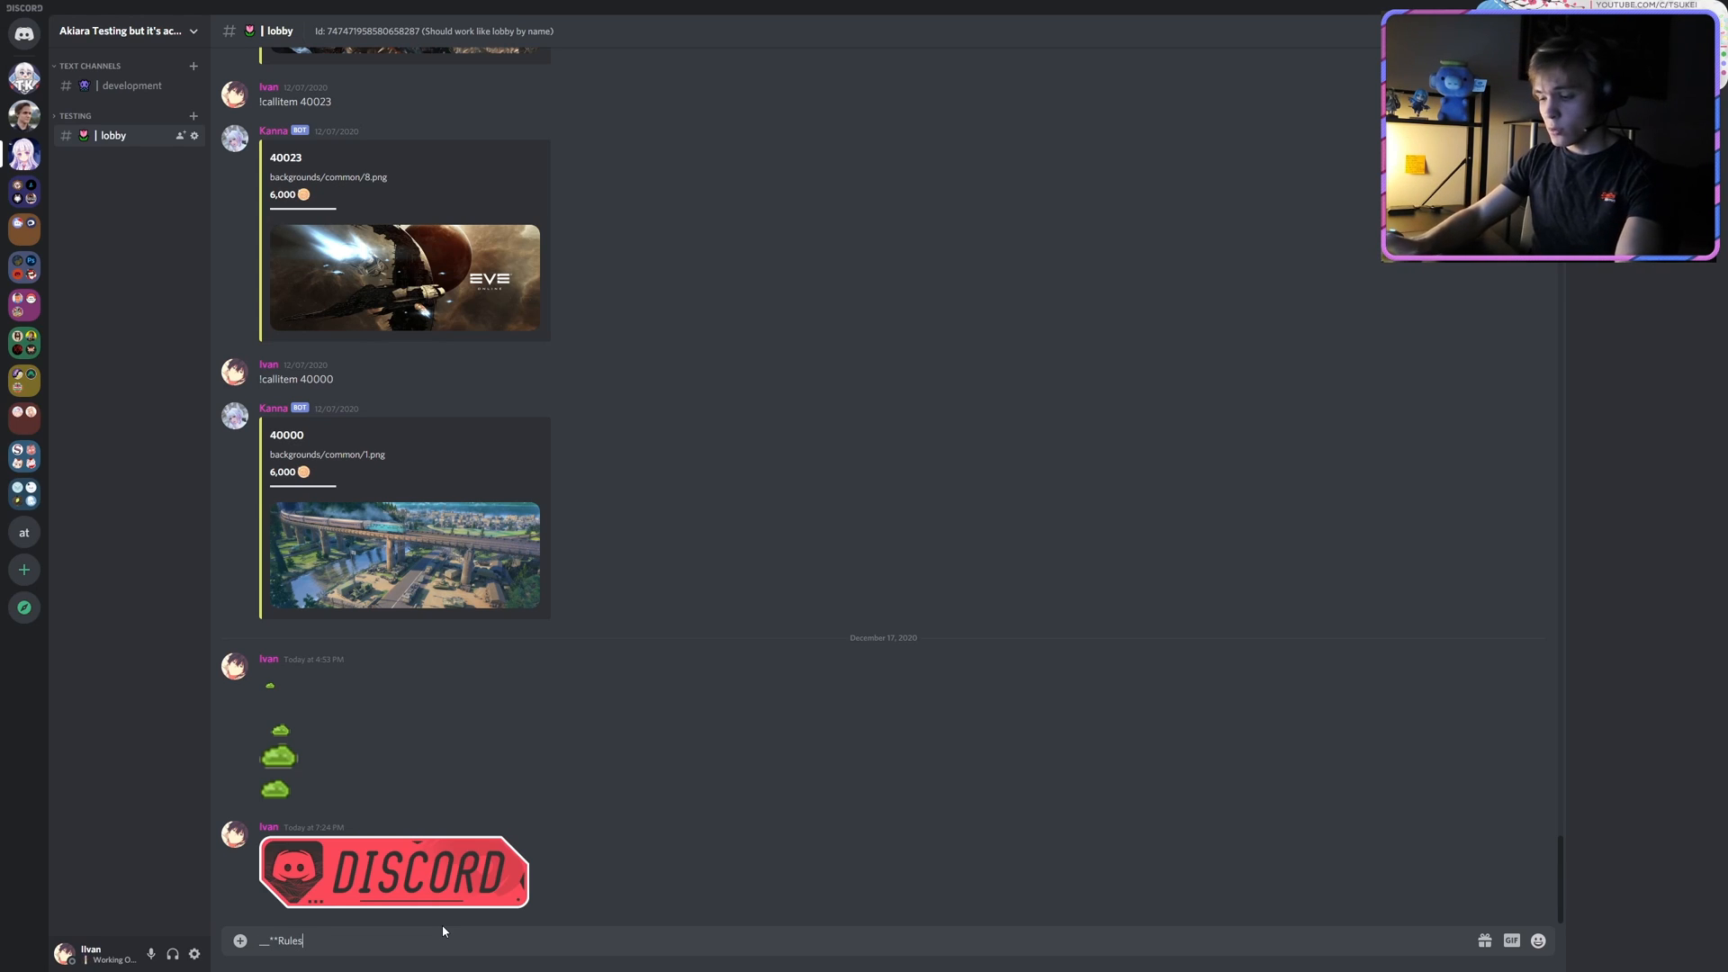
pyautogui.press('Enter')
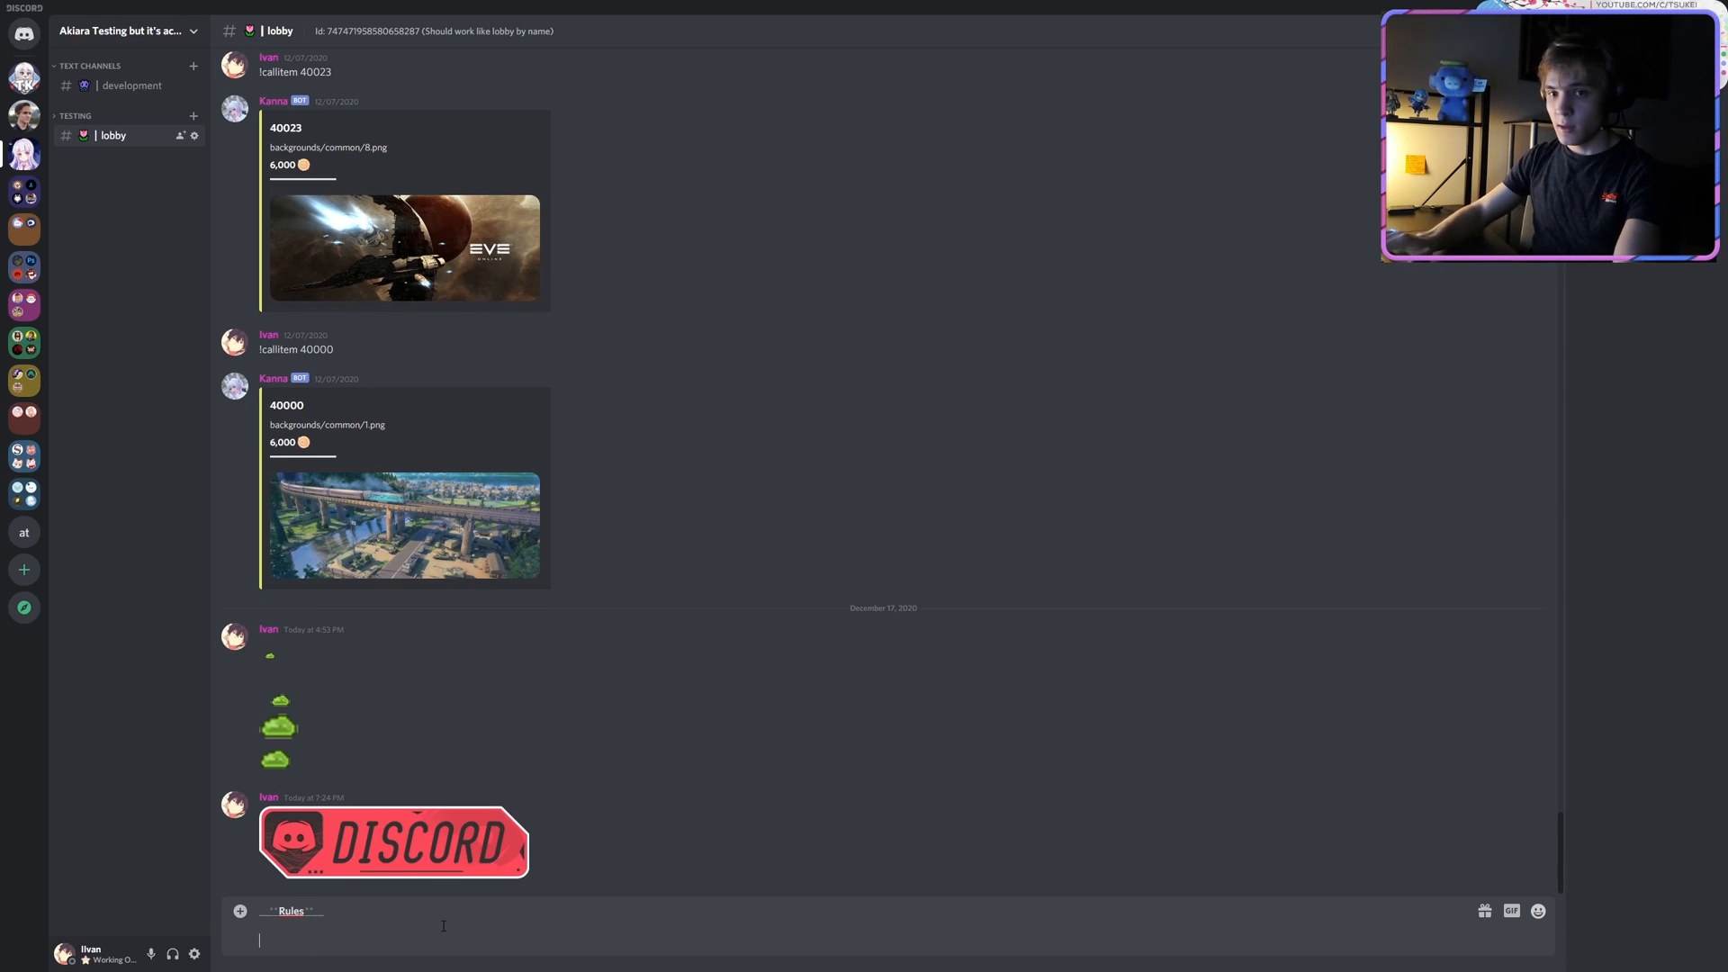
pyautogui.write('1. Dont be')
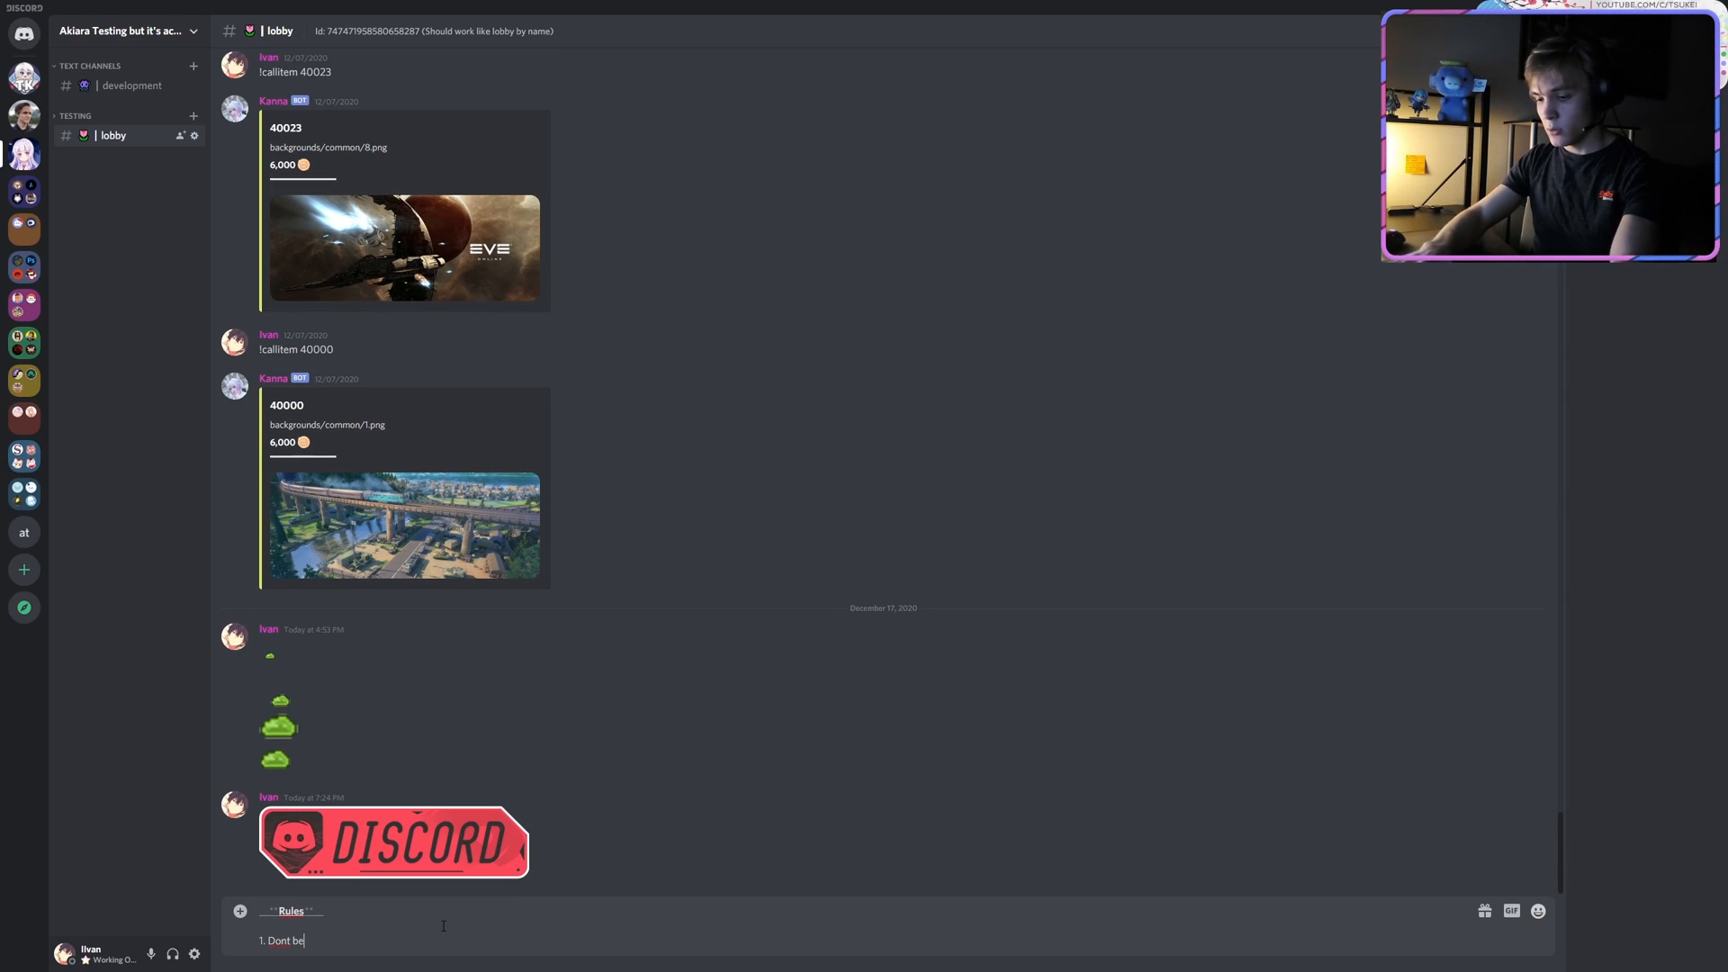
pyautogui.write('a nerd')
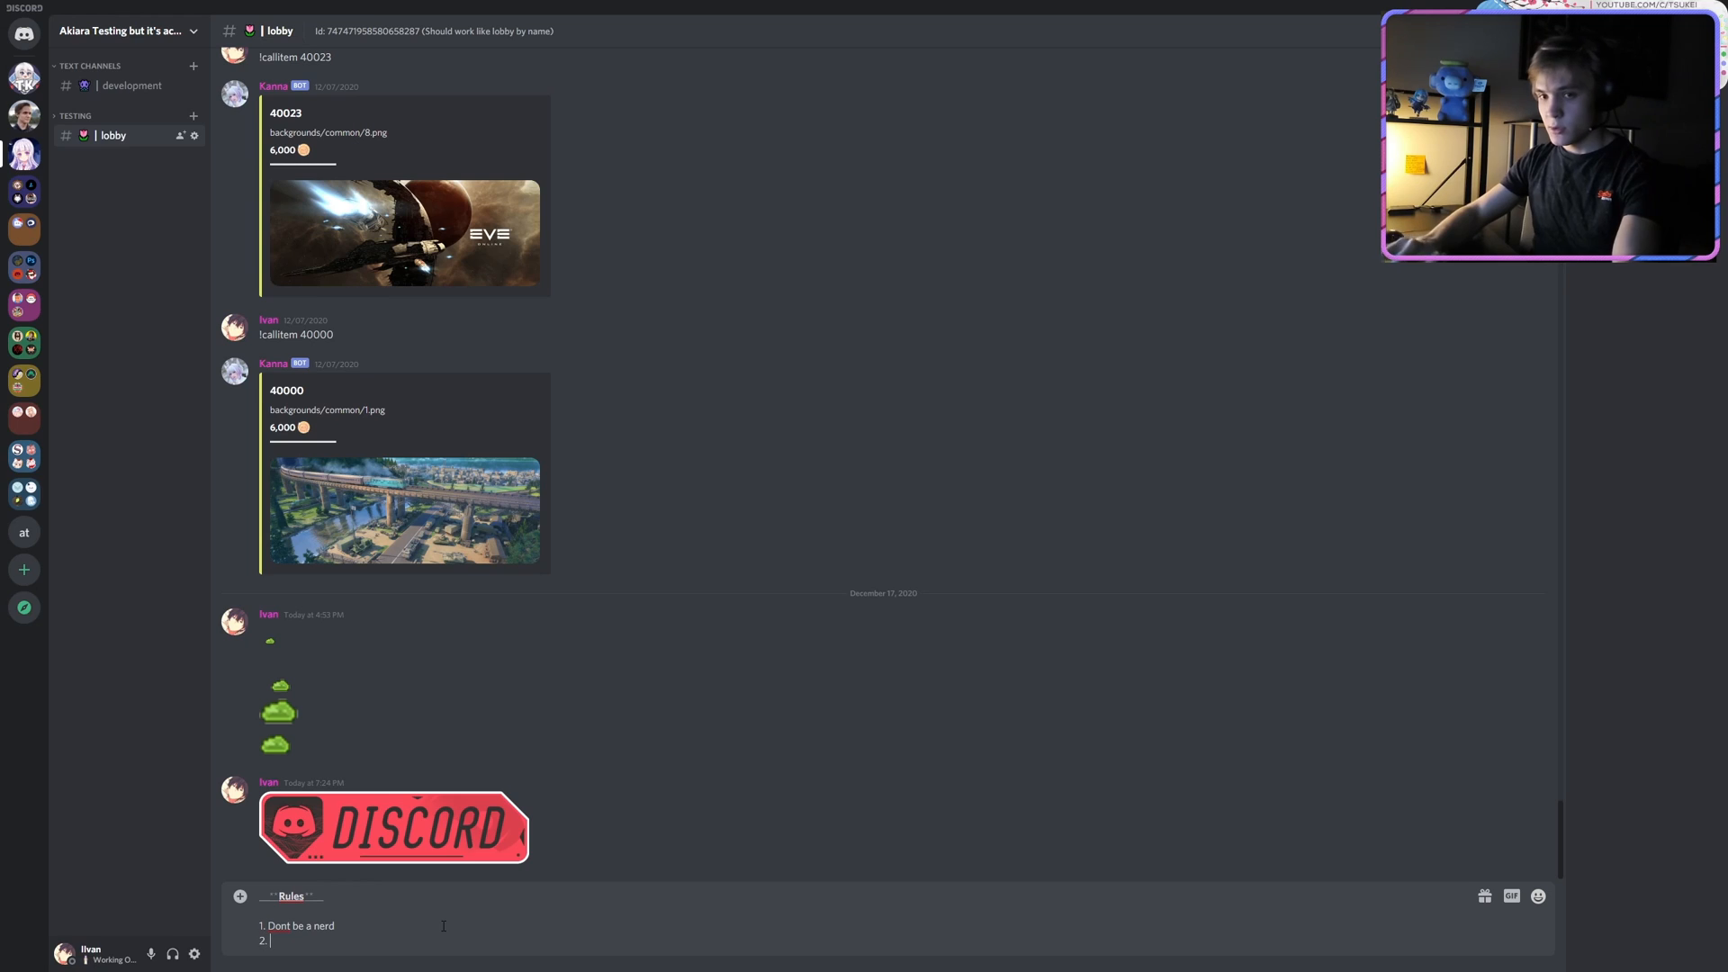
pyautogui.write('Dont be a simp')
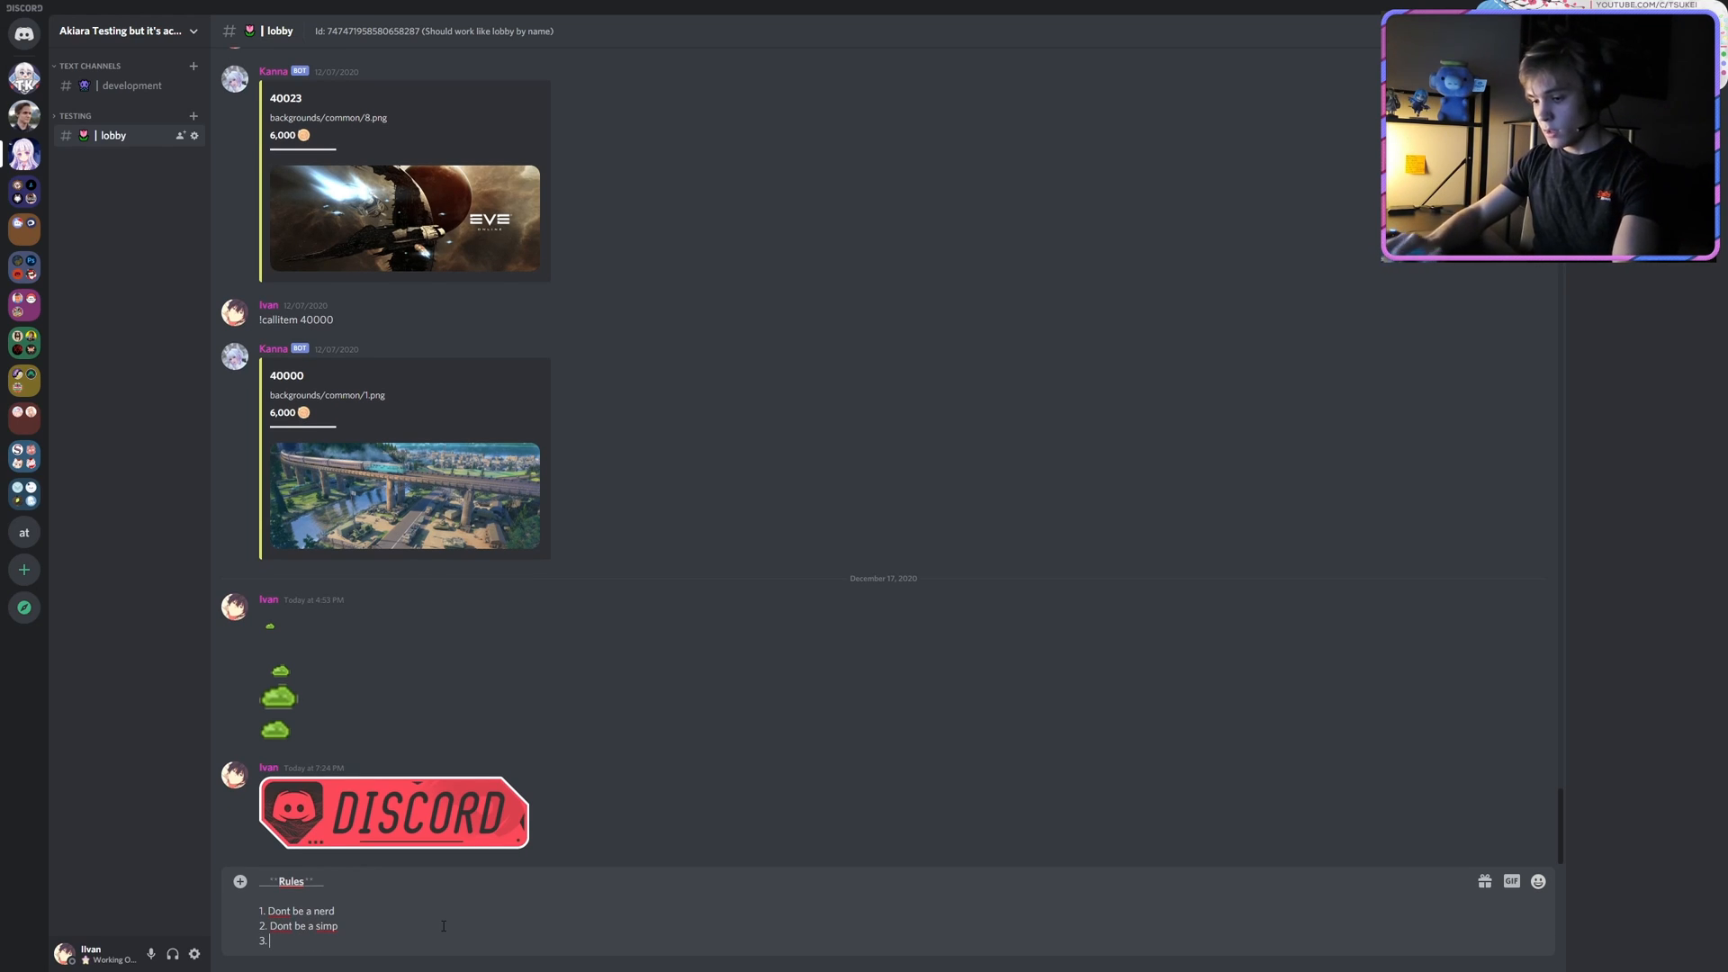
pyautogui.write('Follow')
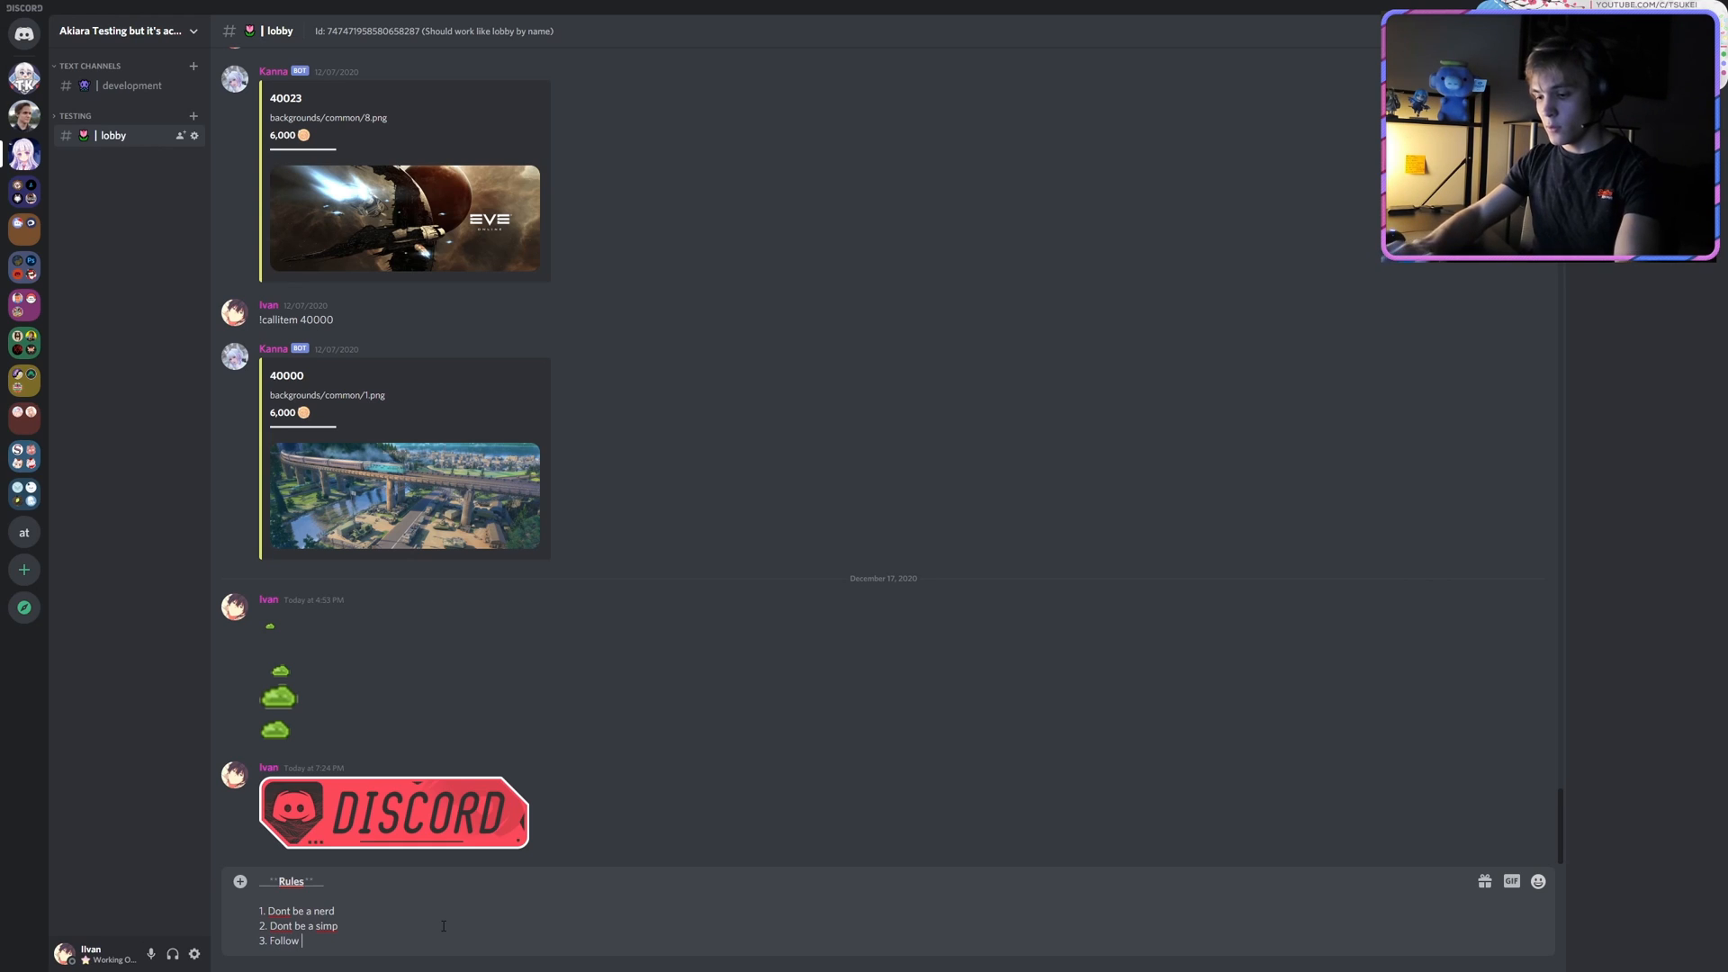
pyautogui.write('these rules')
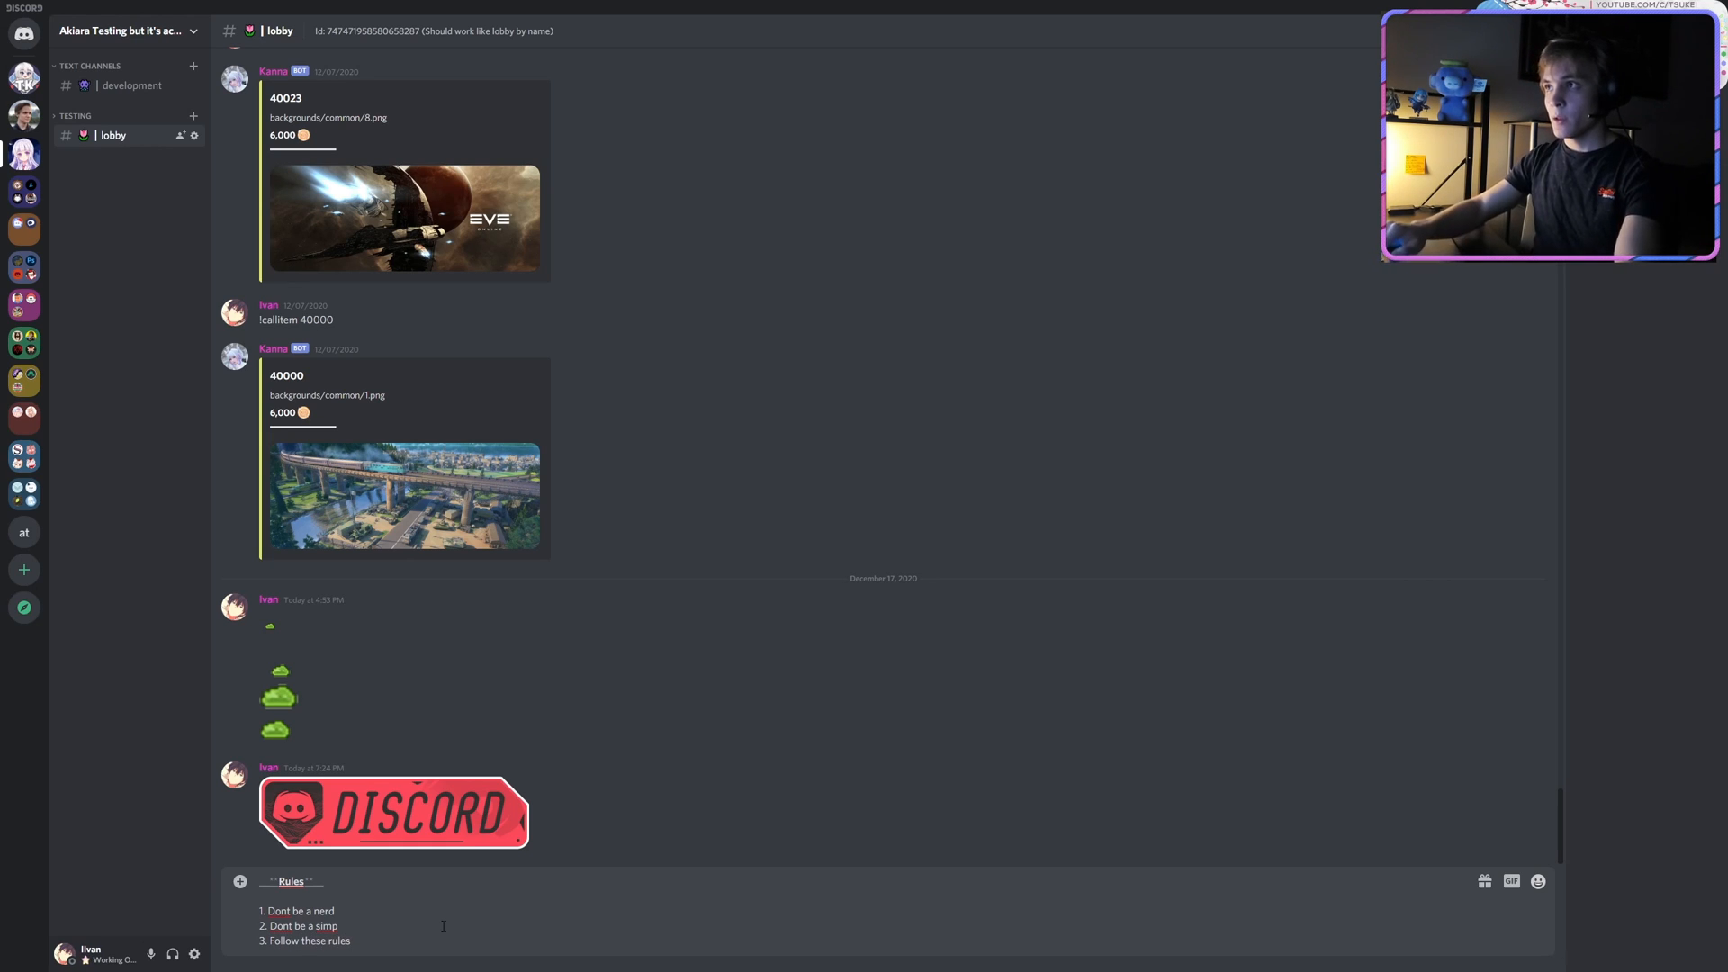
pyautogui.press('Enter')
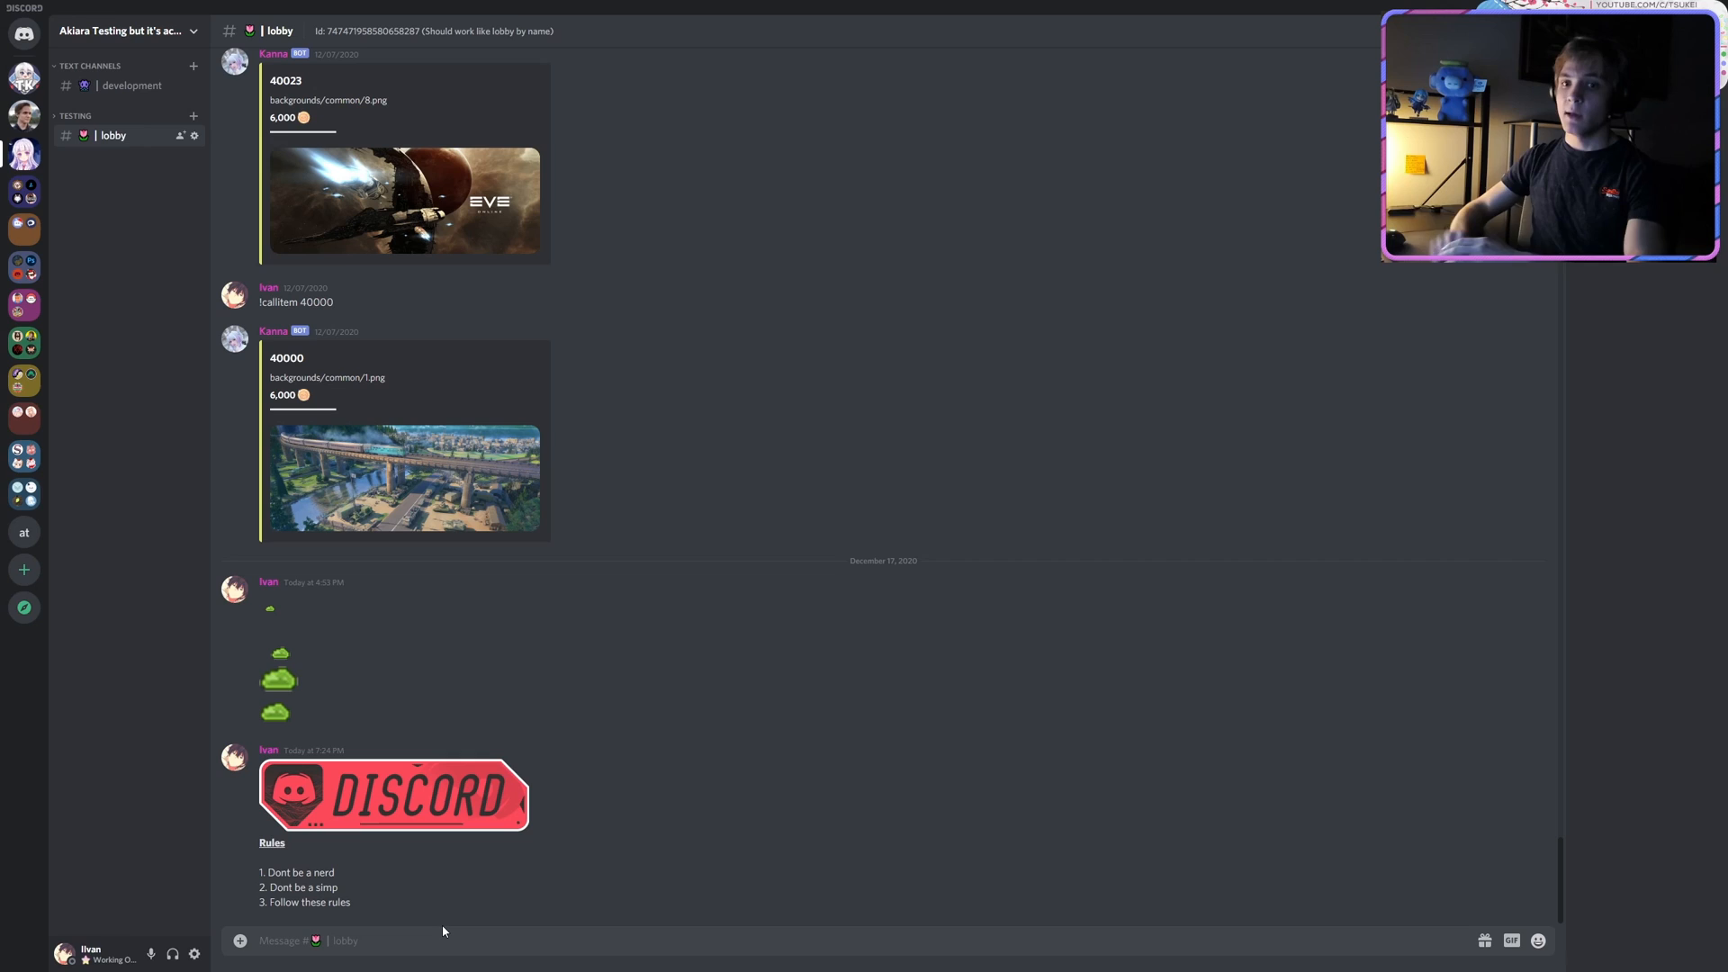
pyautogui.click(239, 940)
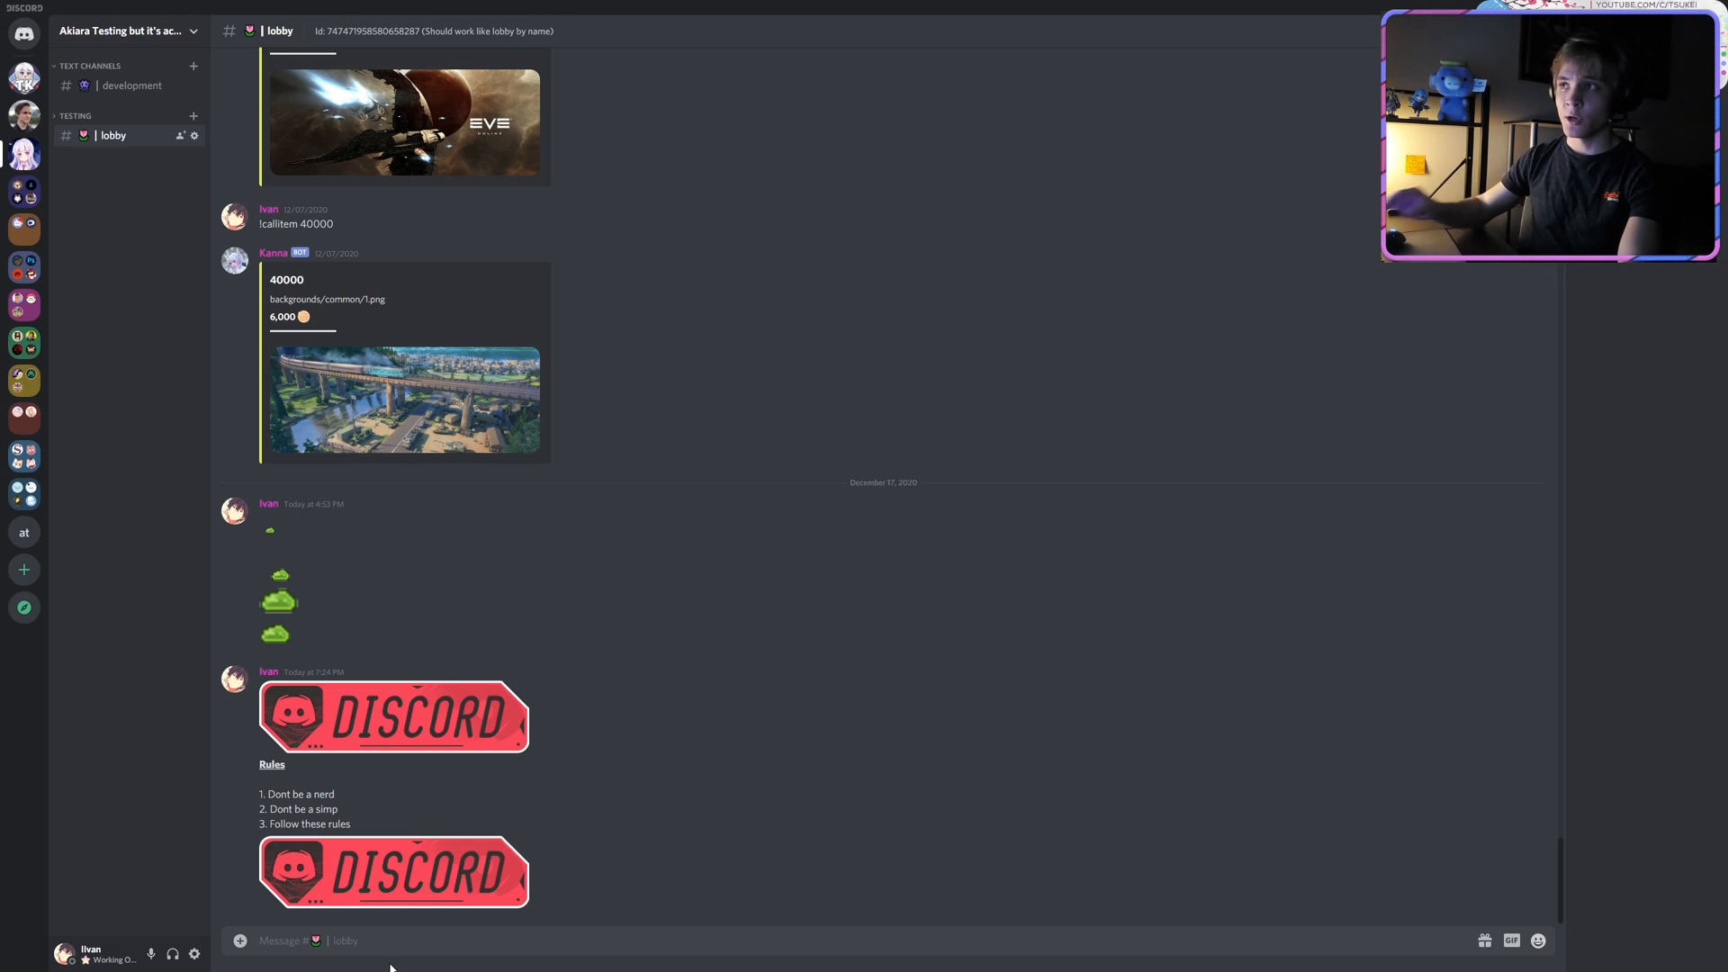
# - Add a second red banner below the Rules list and move to Tsukei's aki_cmds_2 channel
pyautogui.rightClick(393, 872)
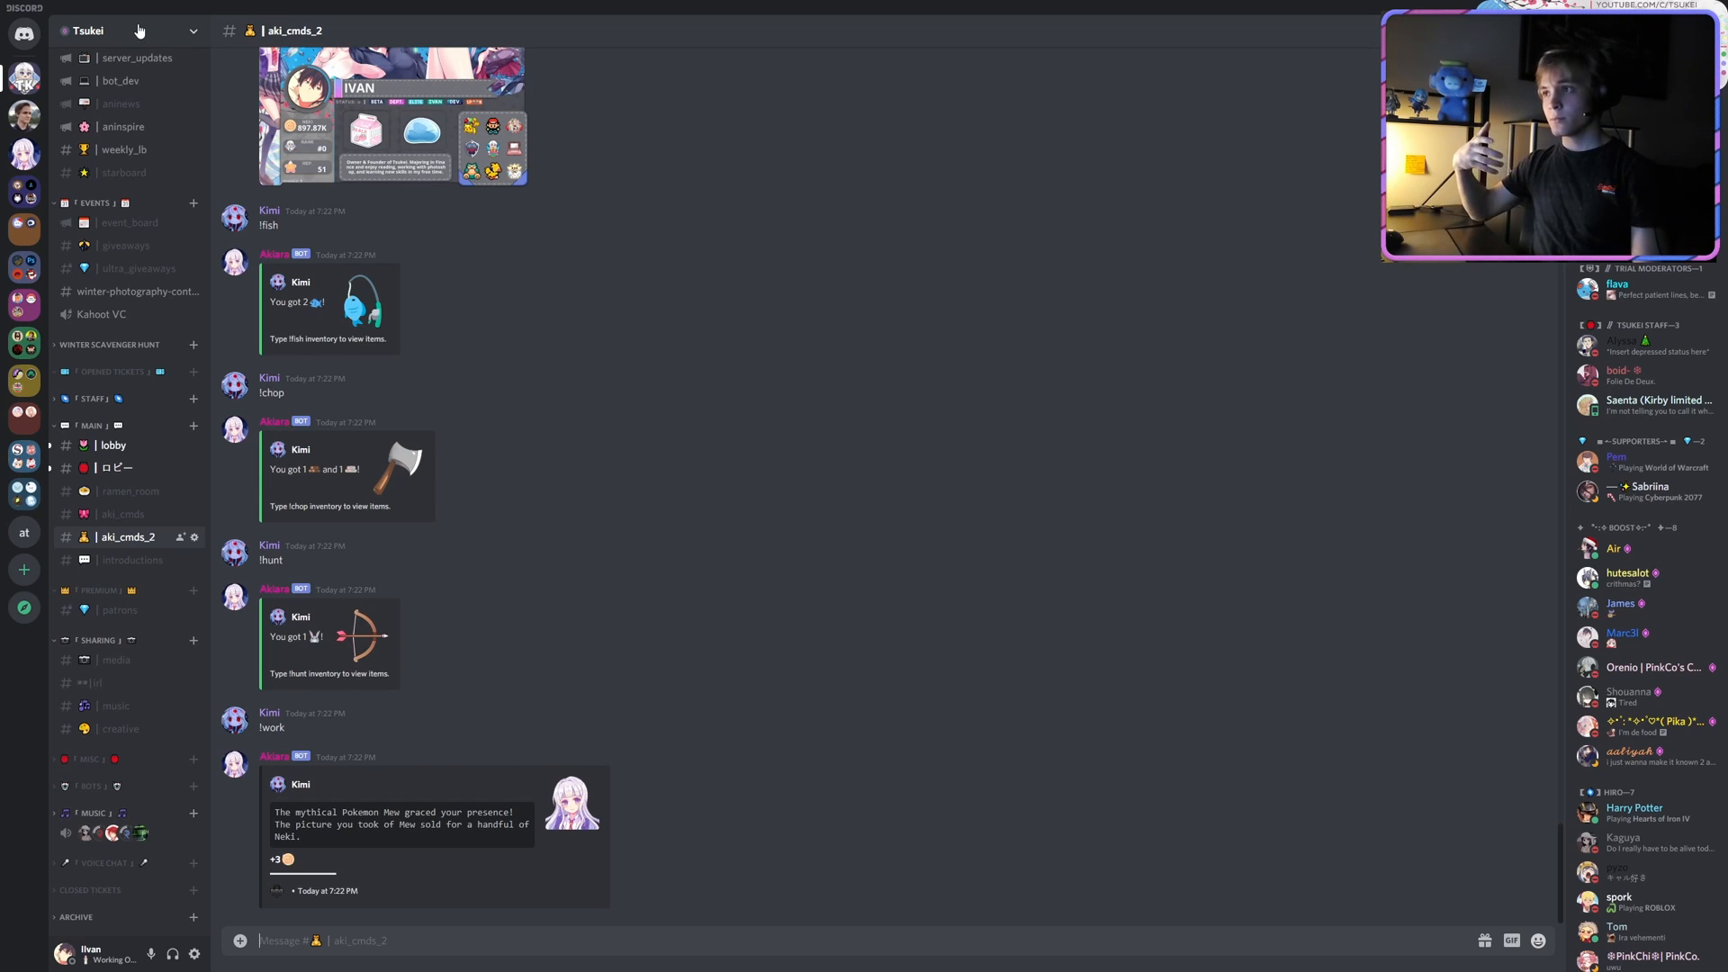
pyautogui.click(126, 29)
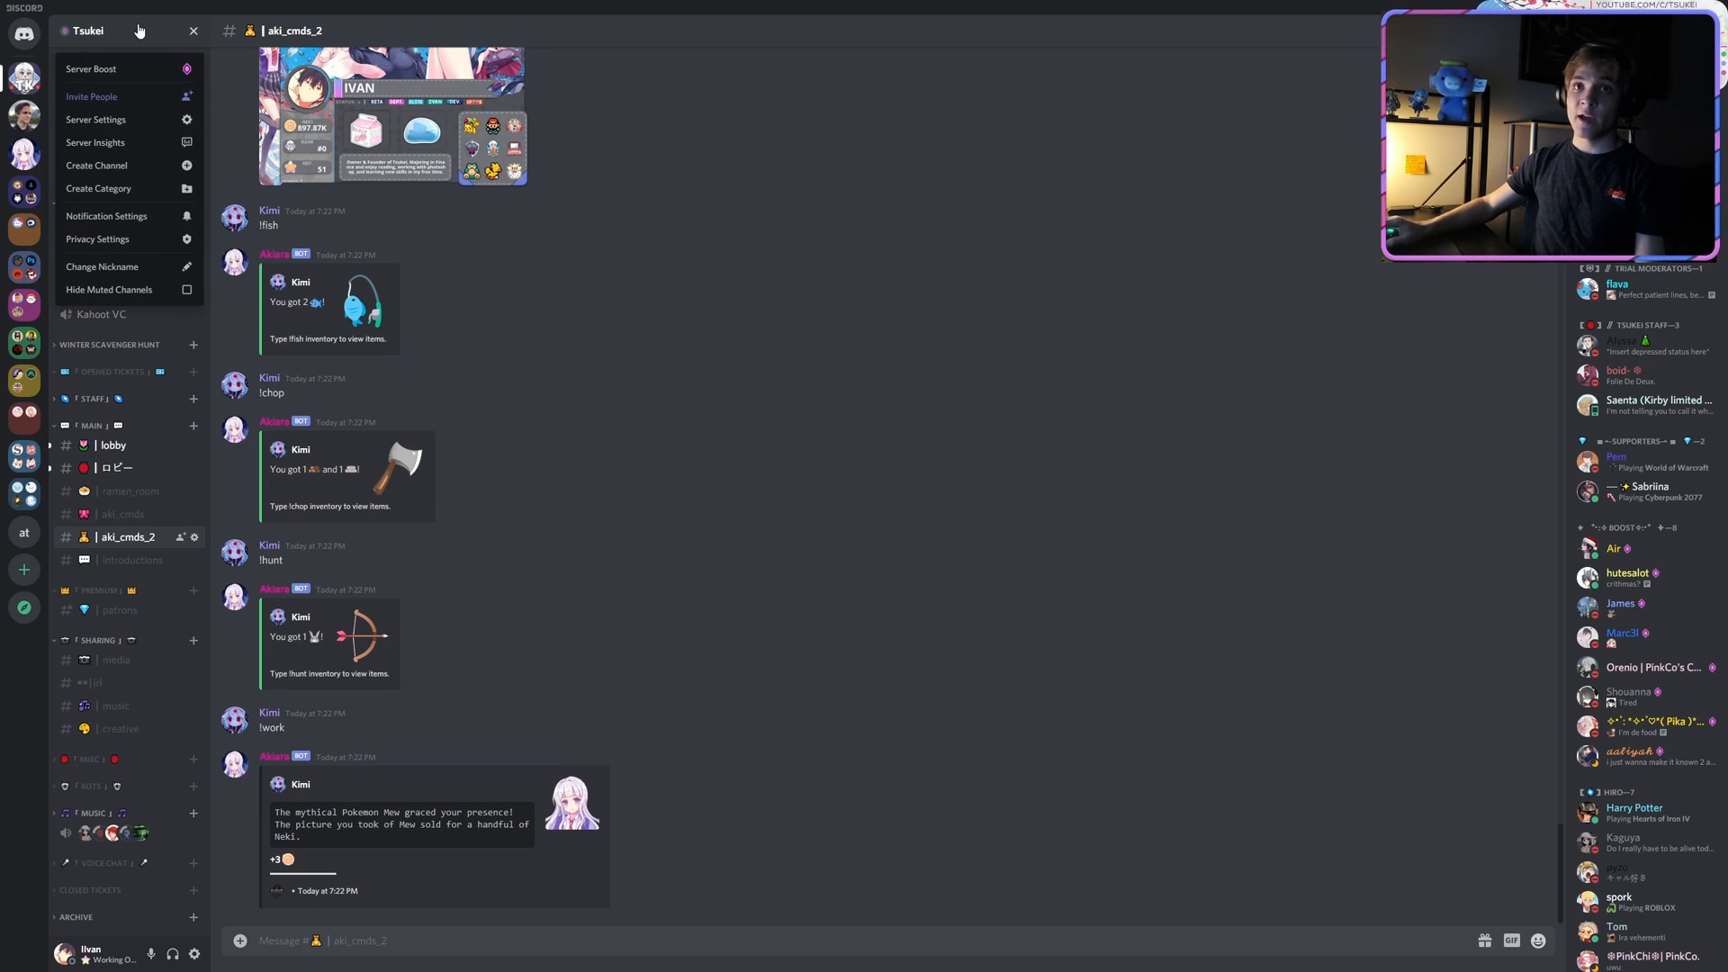
pyautogui.click(96, 119)
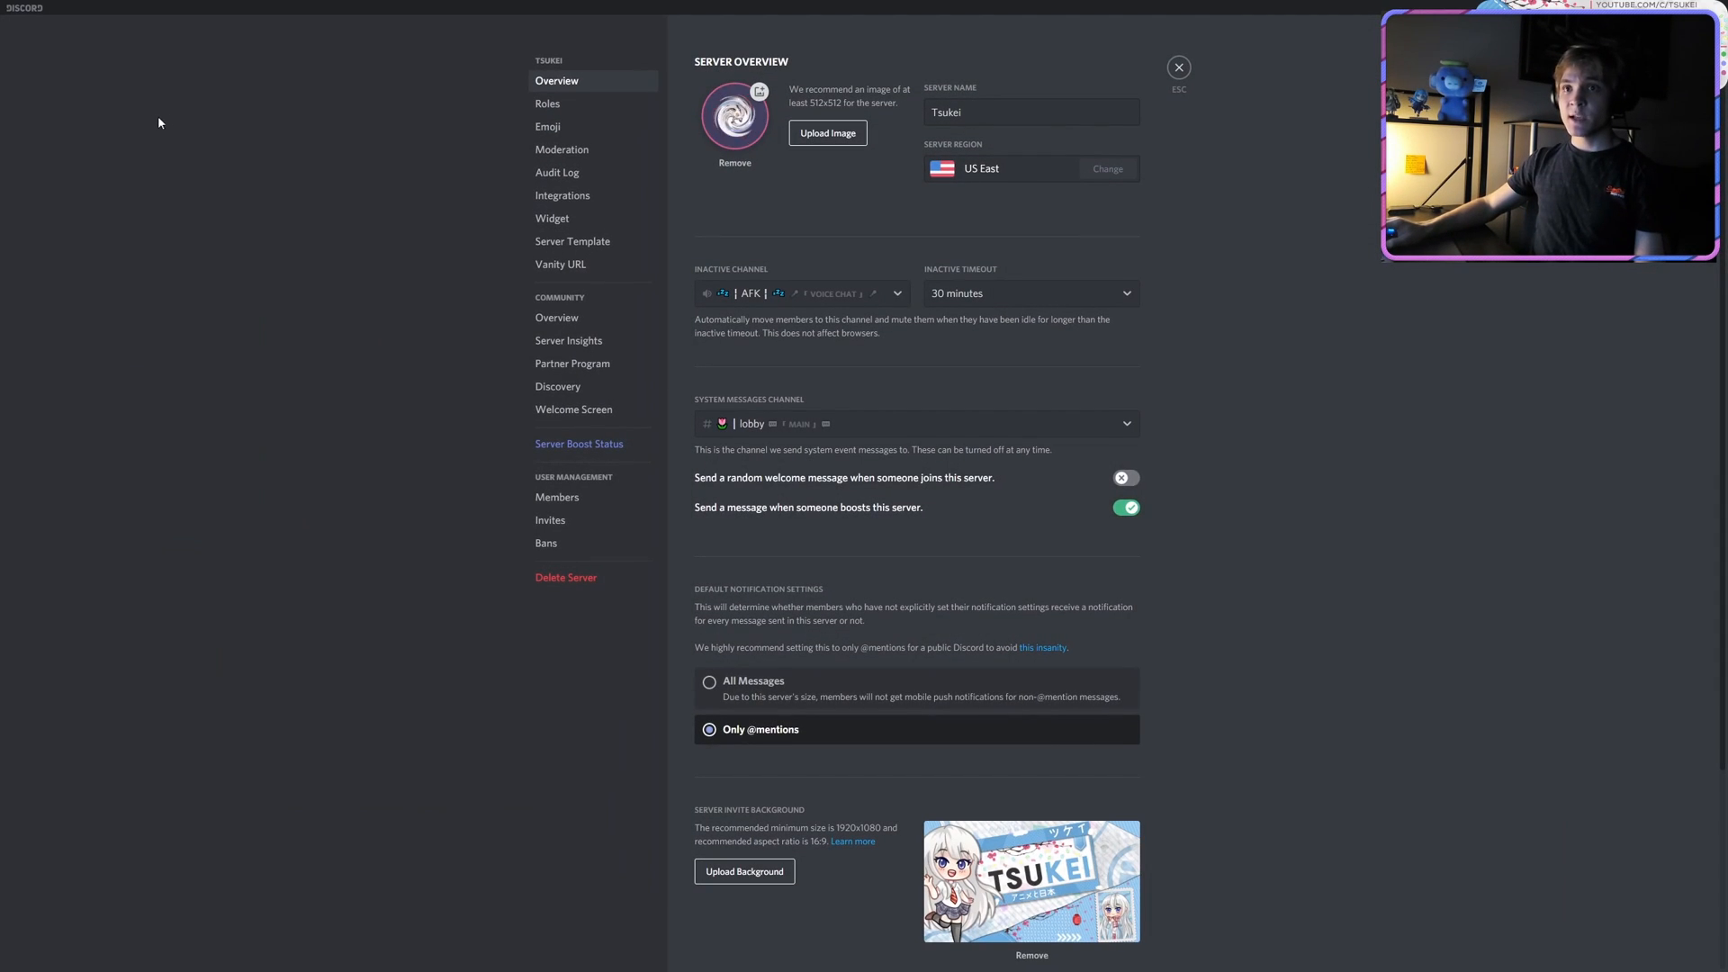
pyautogui.scroll(-3)
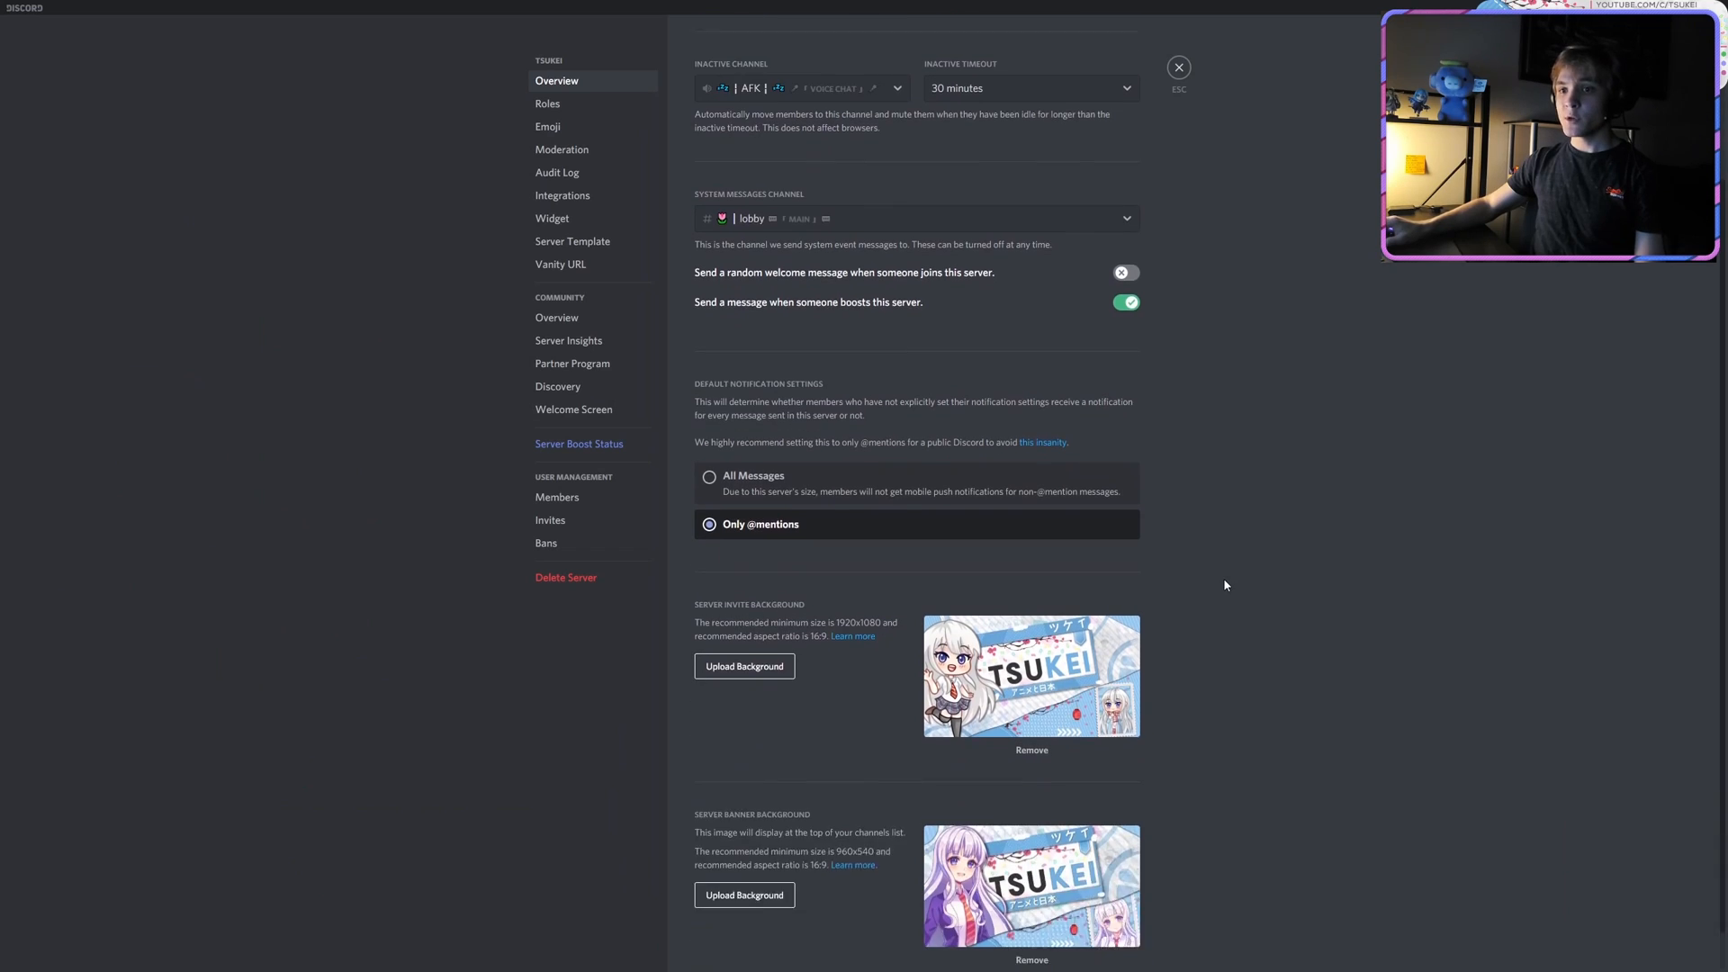
pyautogui.scroll(-3)
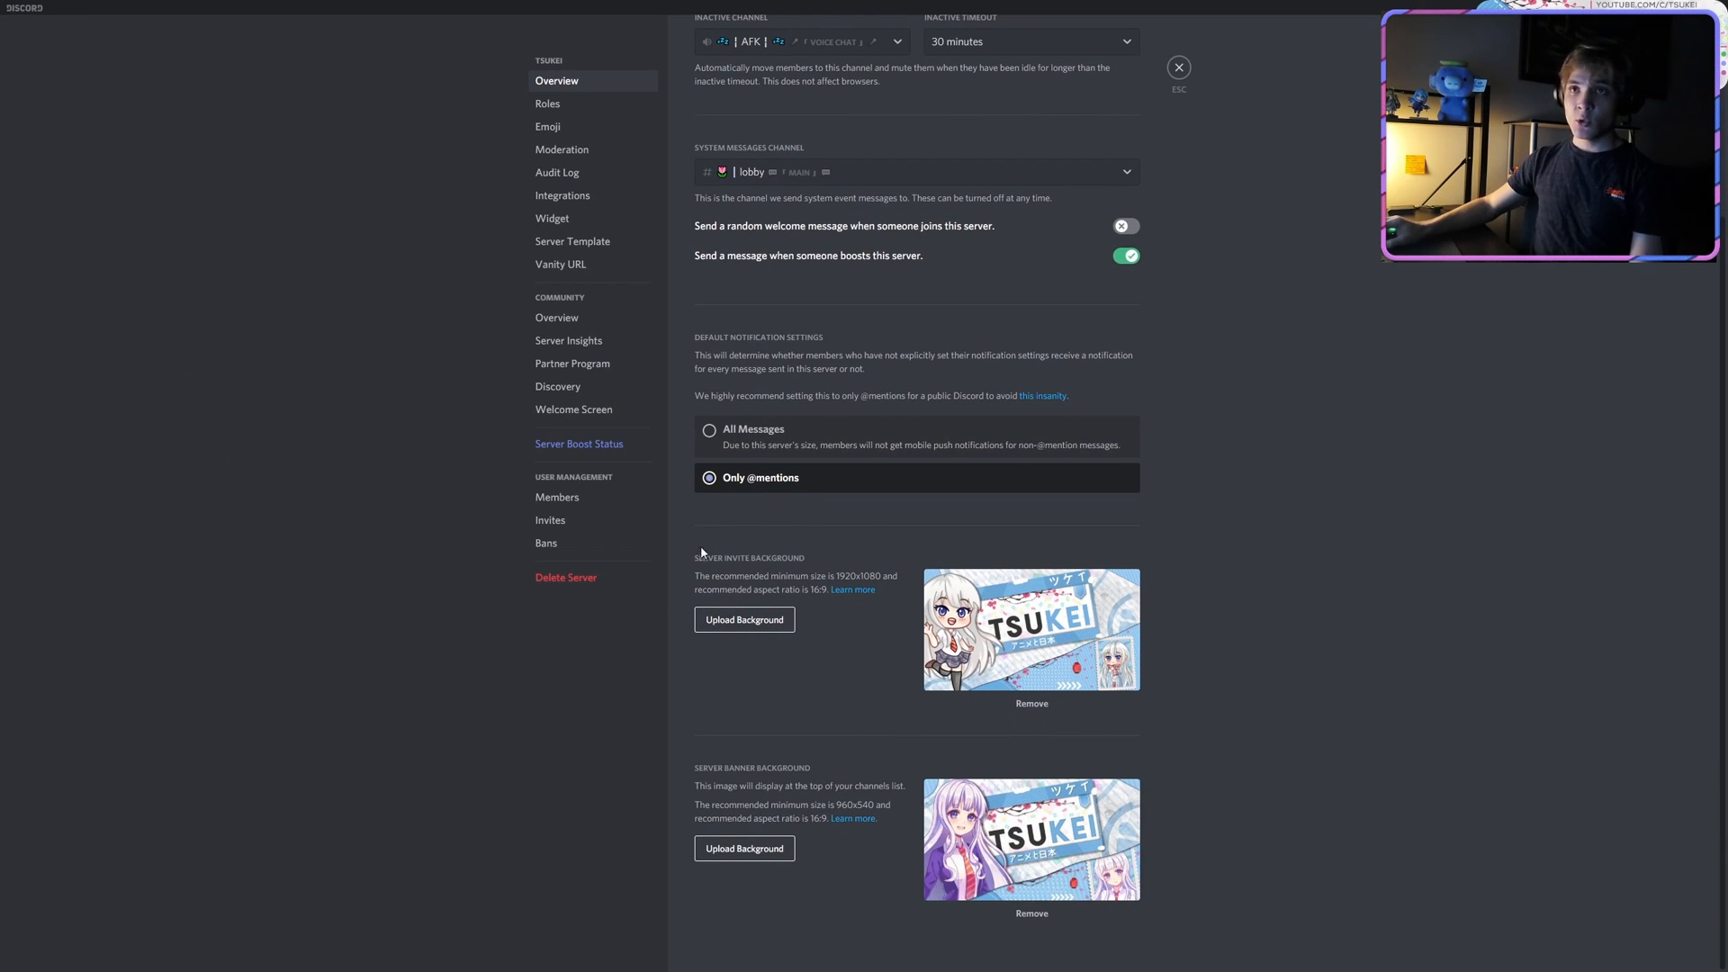
pyautogui.moveTo(1245, 785)
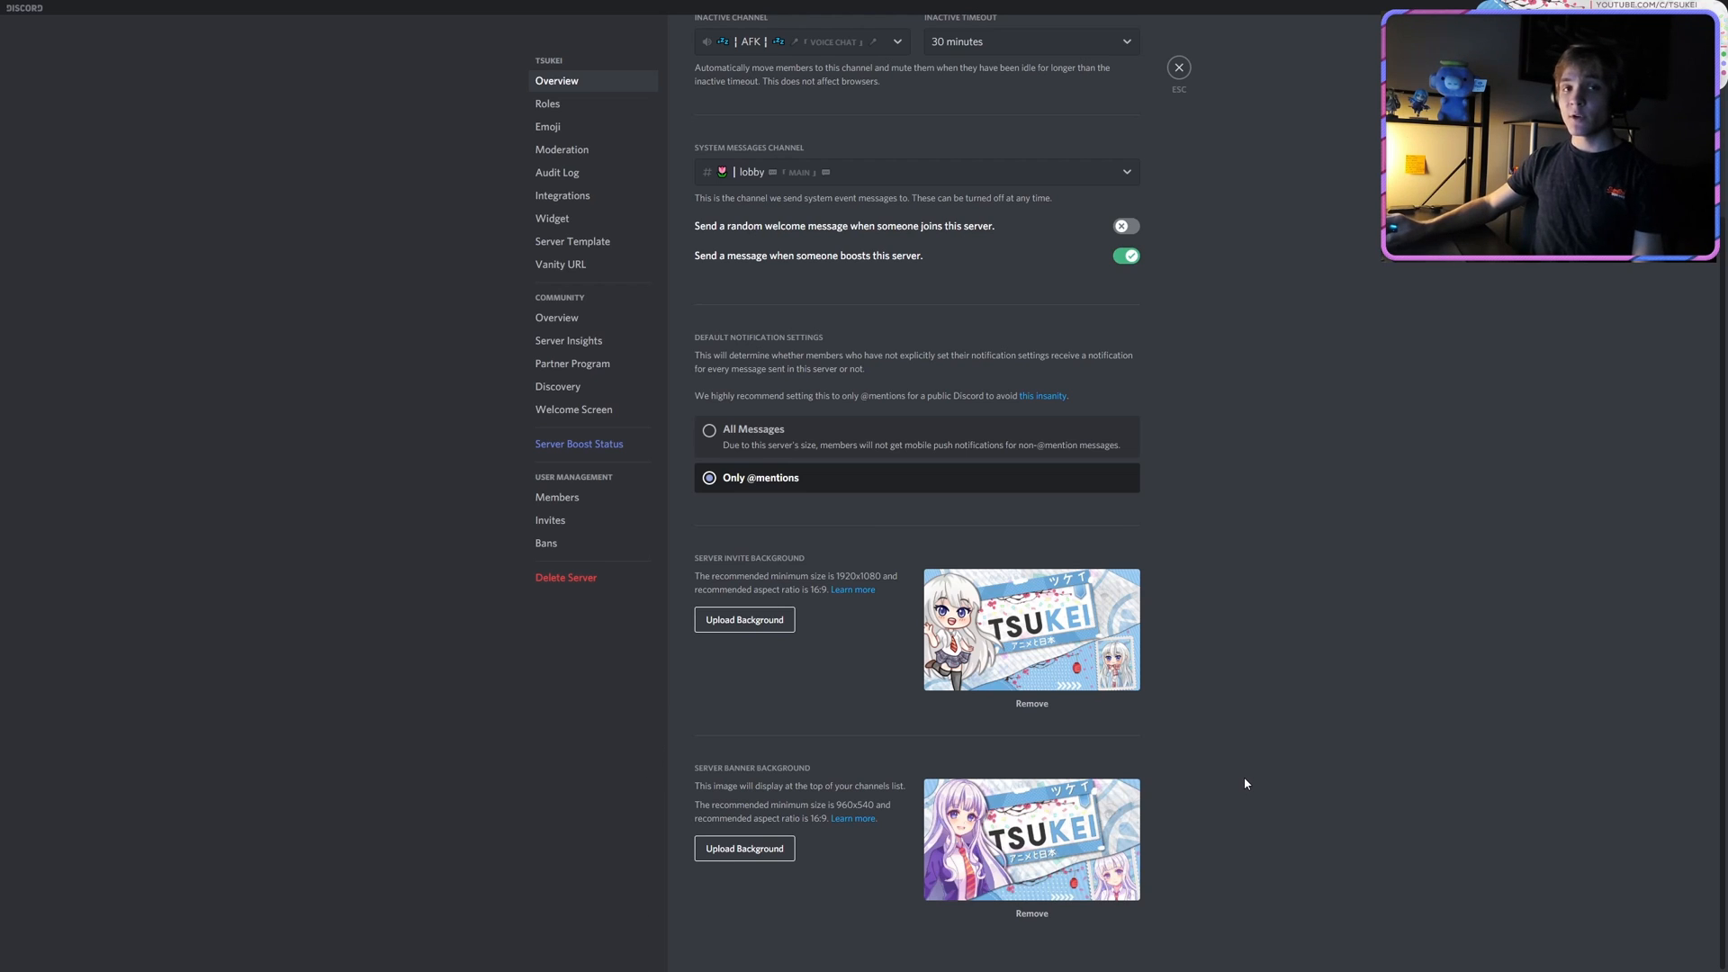
pyautogui.moveTo(753, 791)
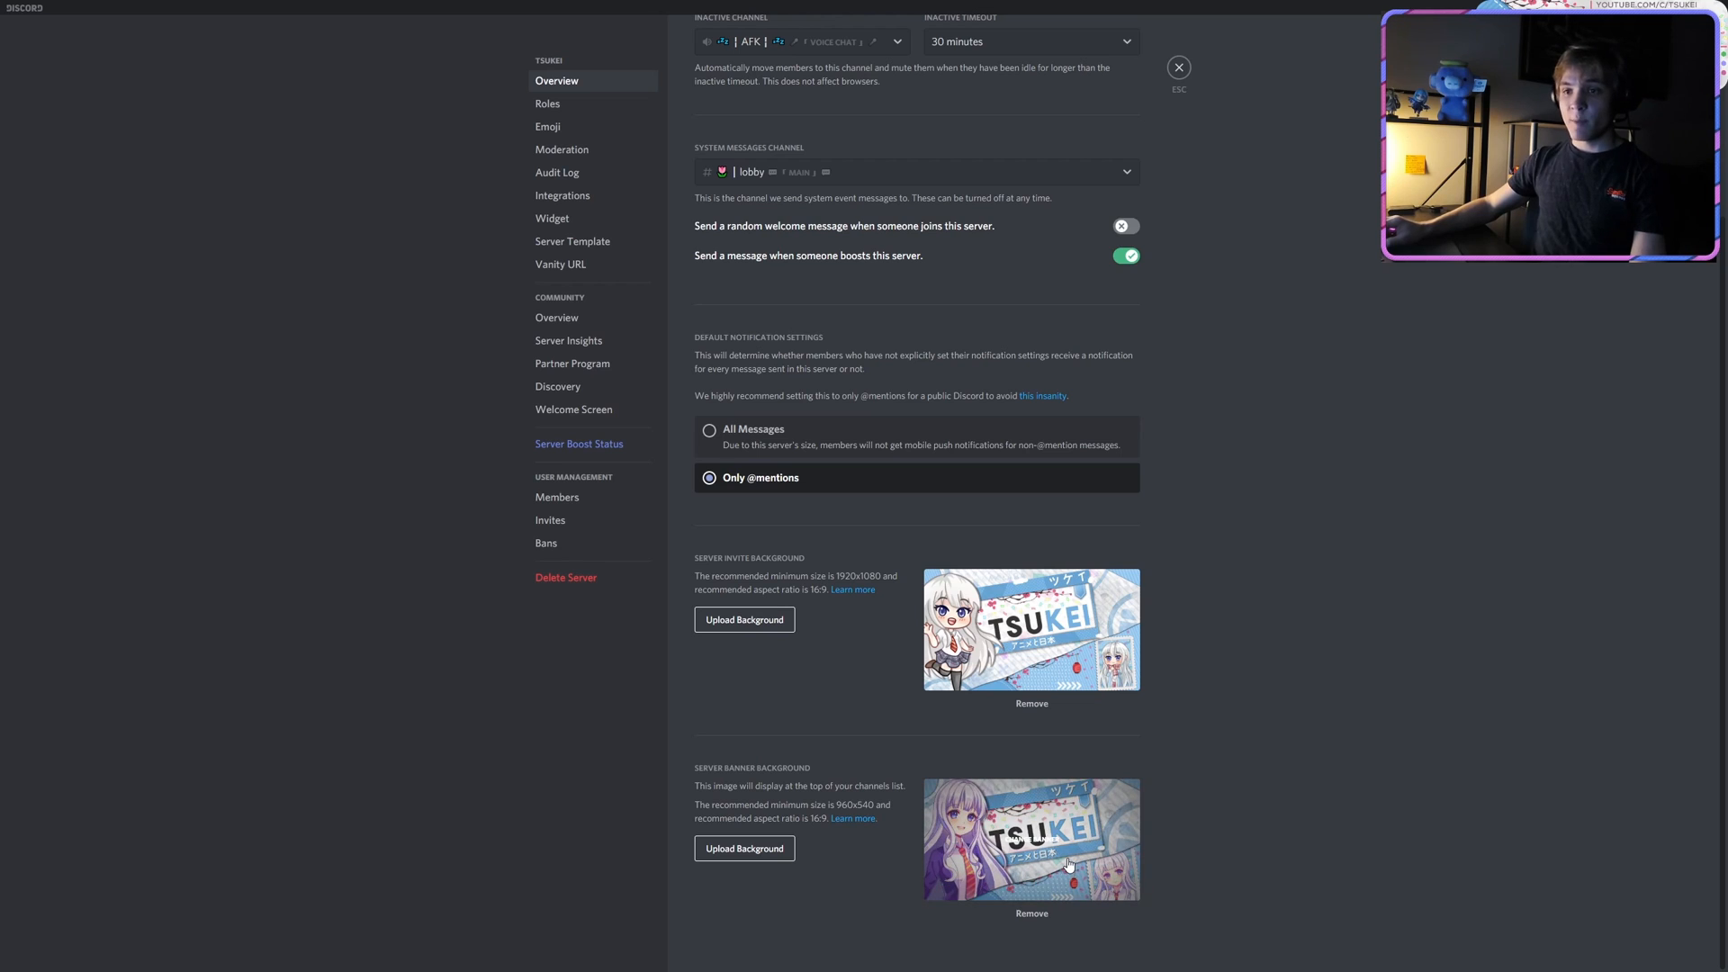
pyautogui.click(1178, 69)
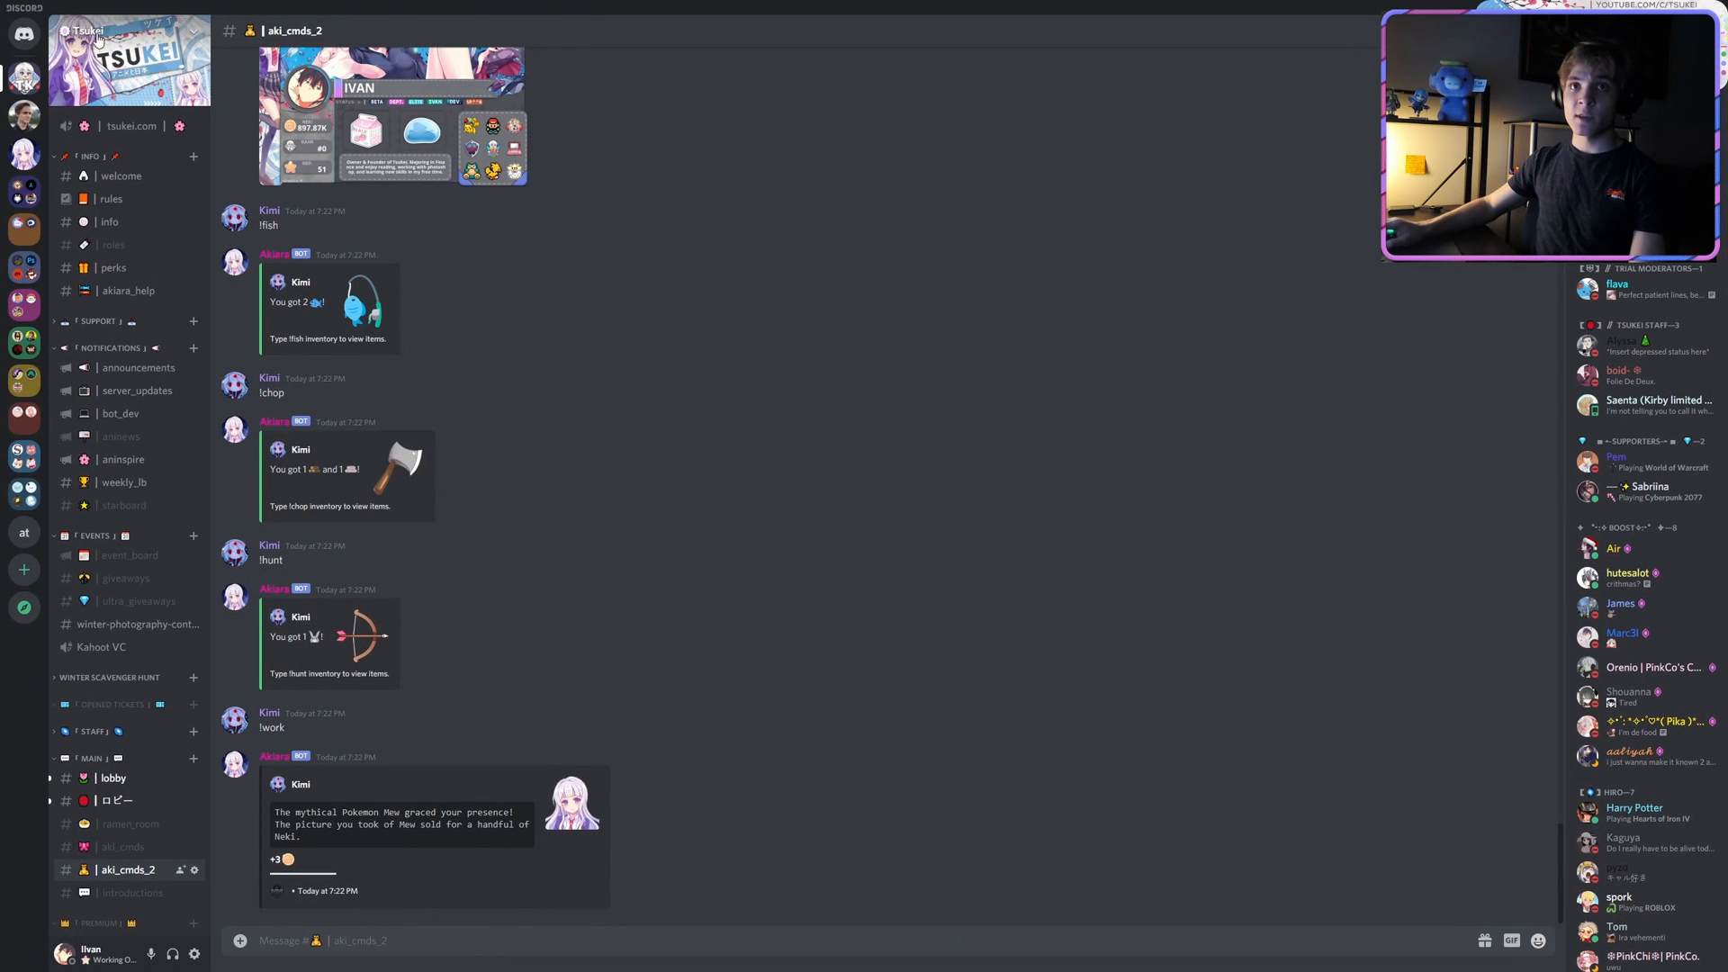
pyautogui.click(108, 32)
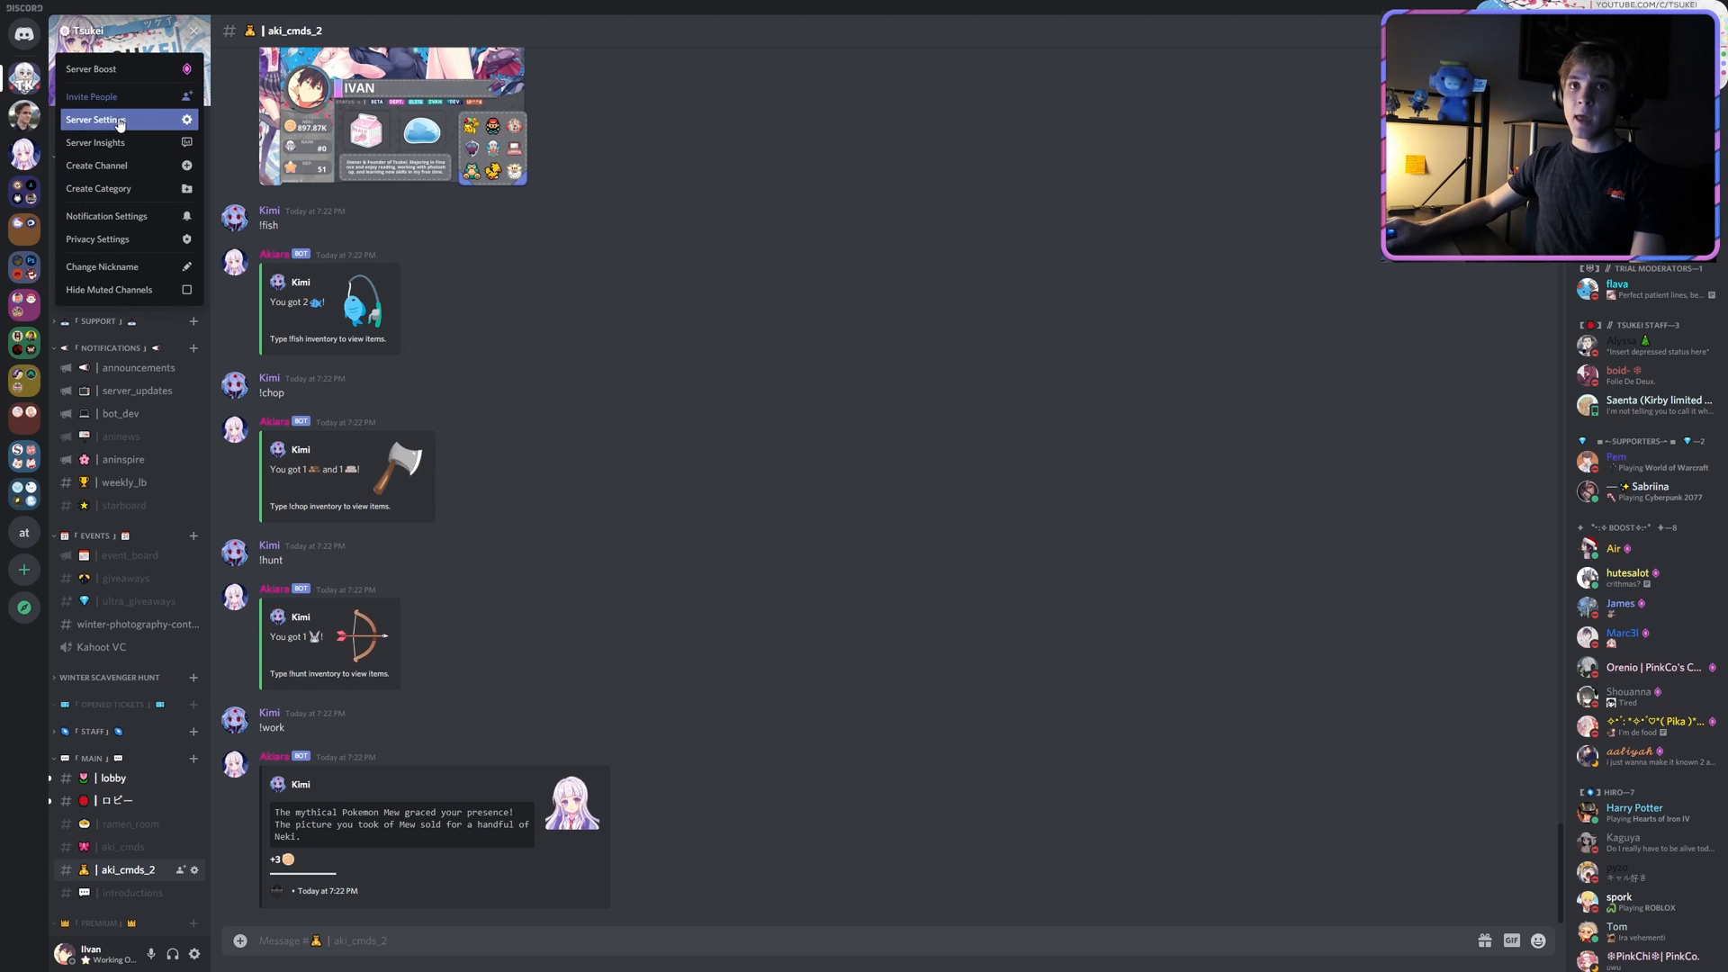
pyautogui.click(108, 118)
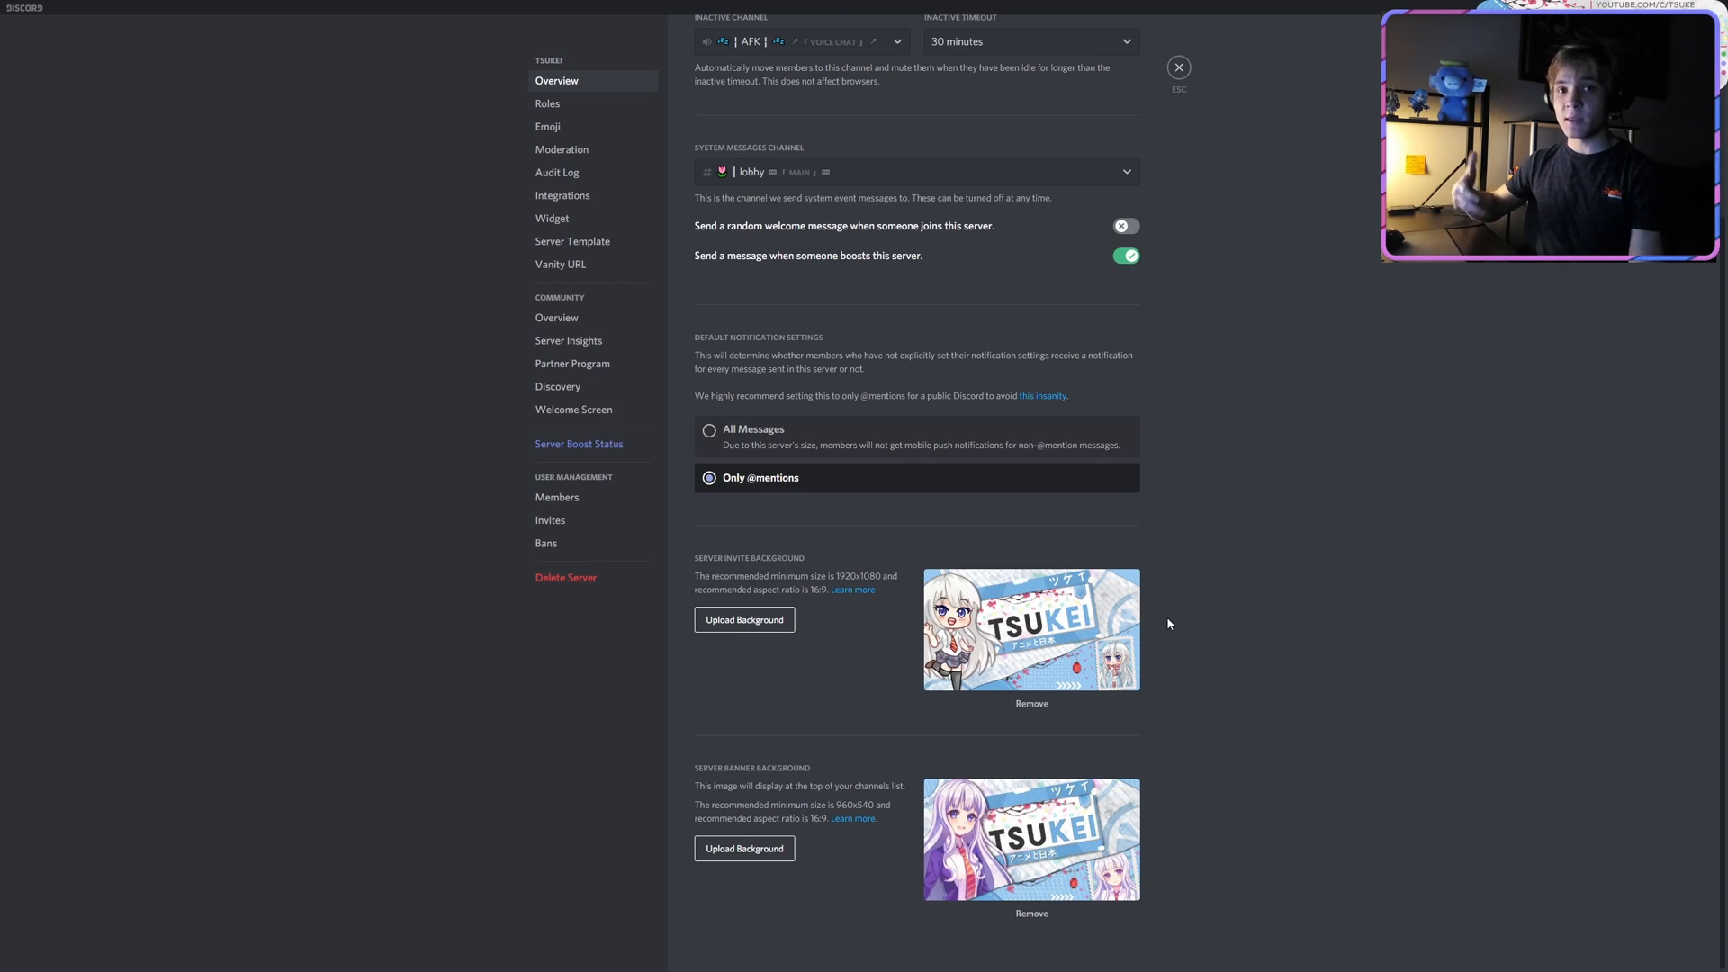
pyautogui.moveTo(666, 470)
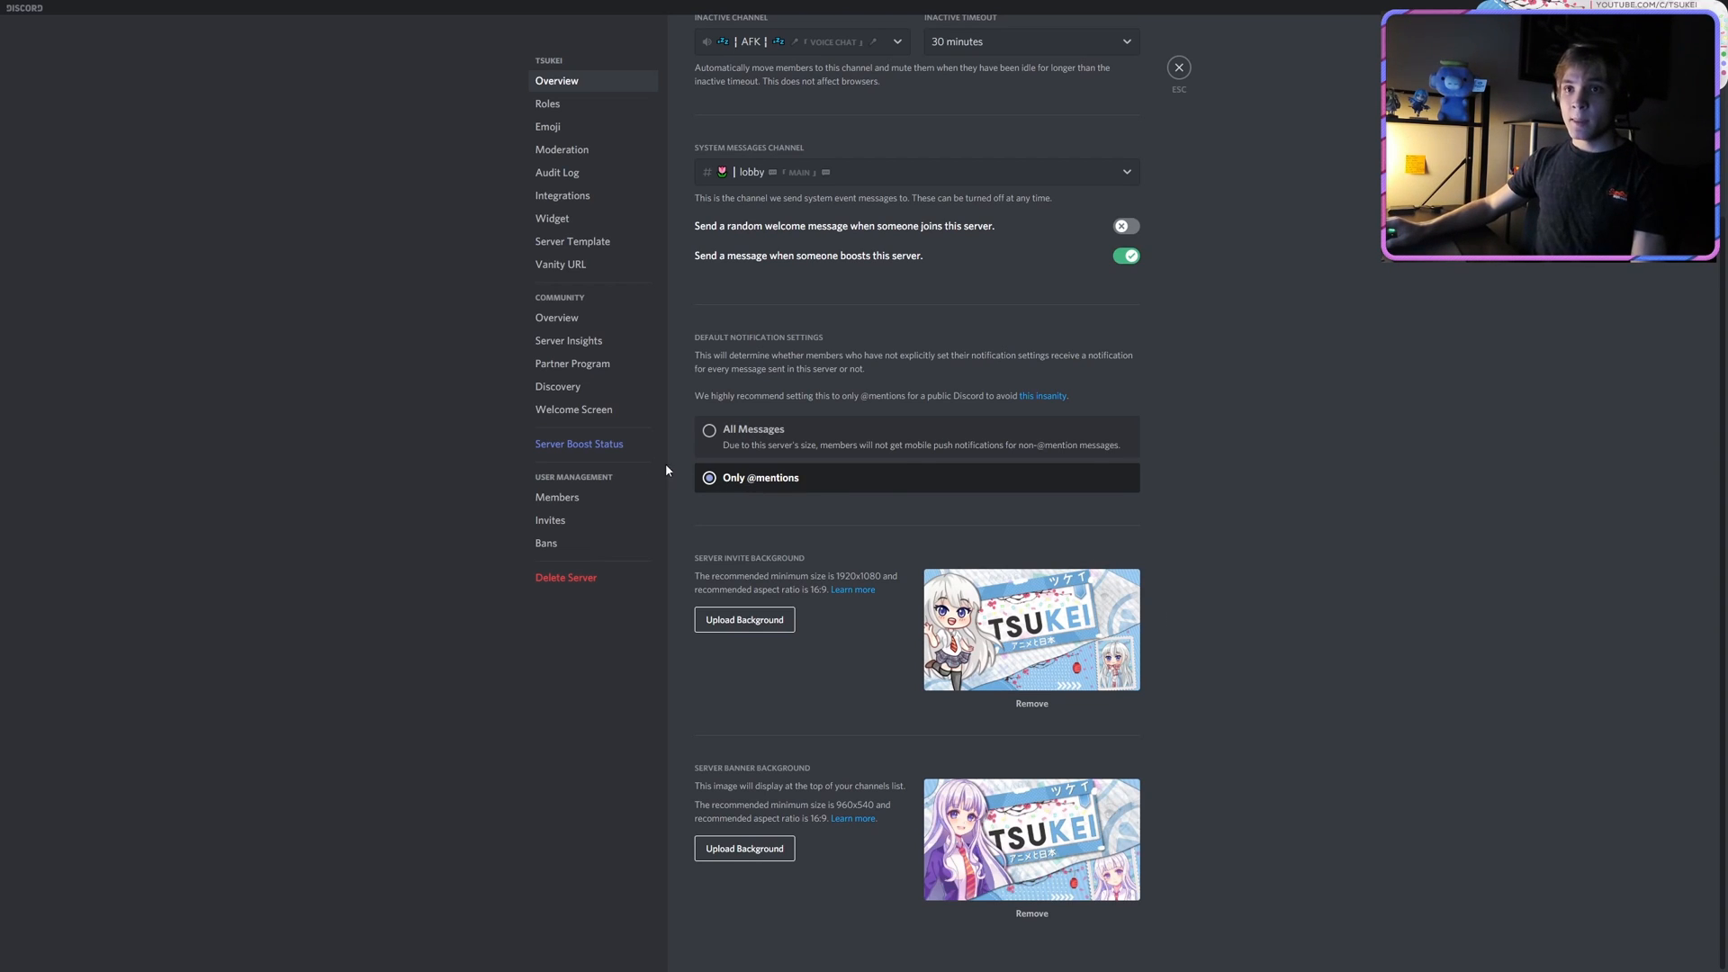
pyautogui.moveTo(878, 569)
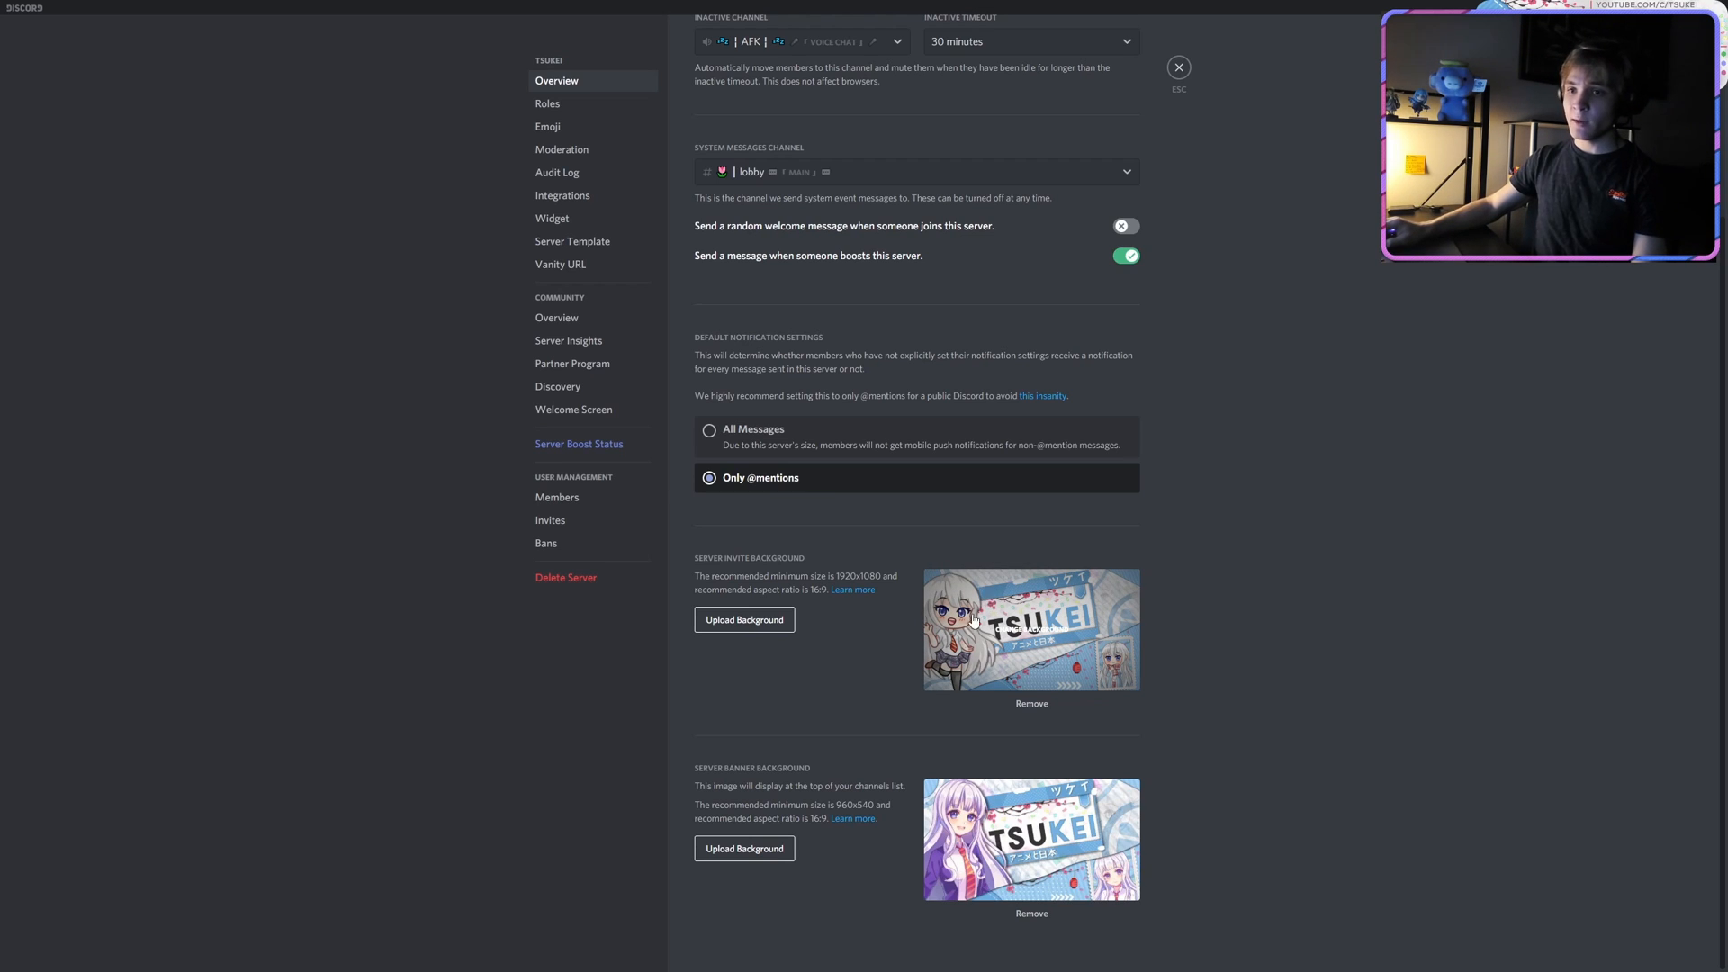
pyautogui.moveTo(944, 837)
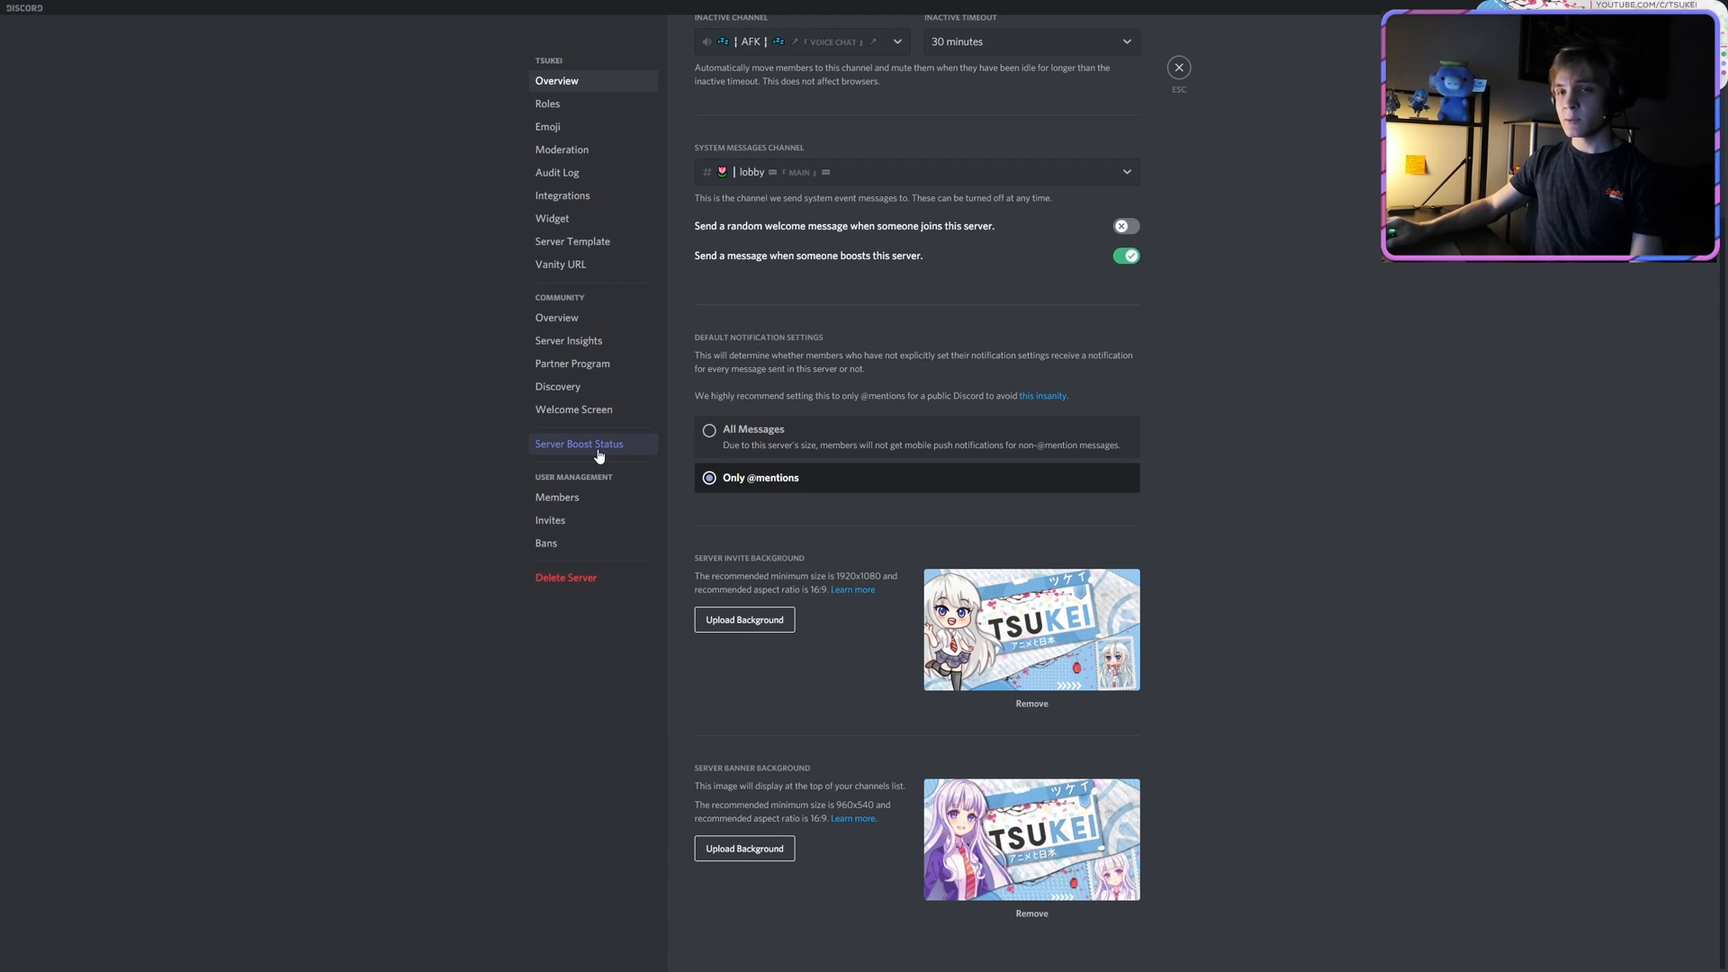
# - Show the Server Boost Status page and highlight the Server Banner perk text
pyautogui.click(579, 443)
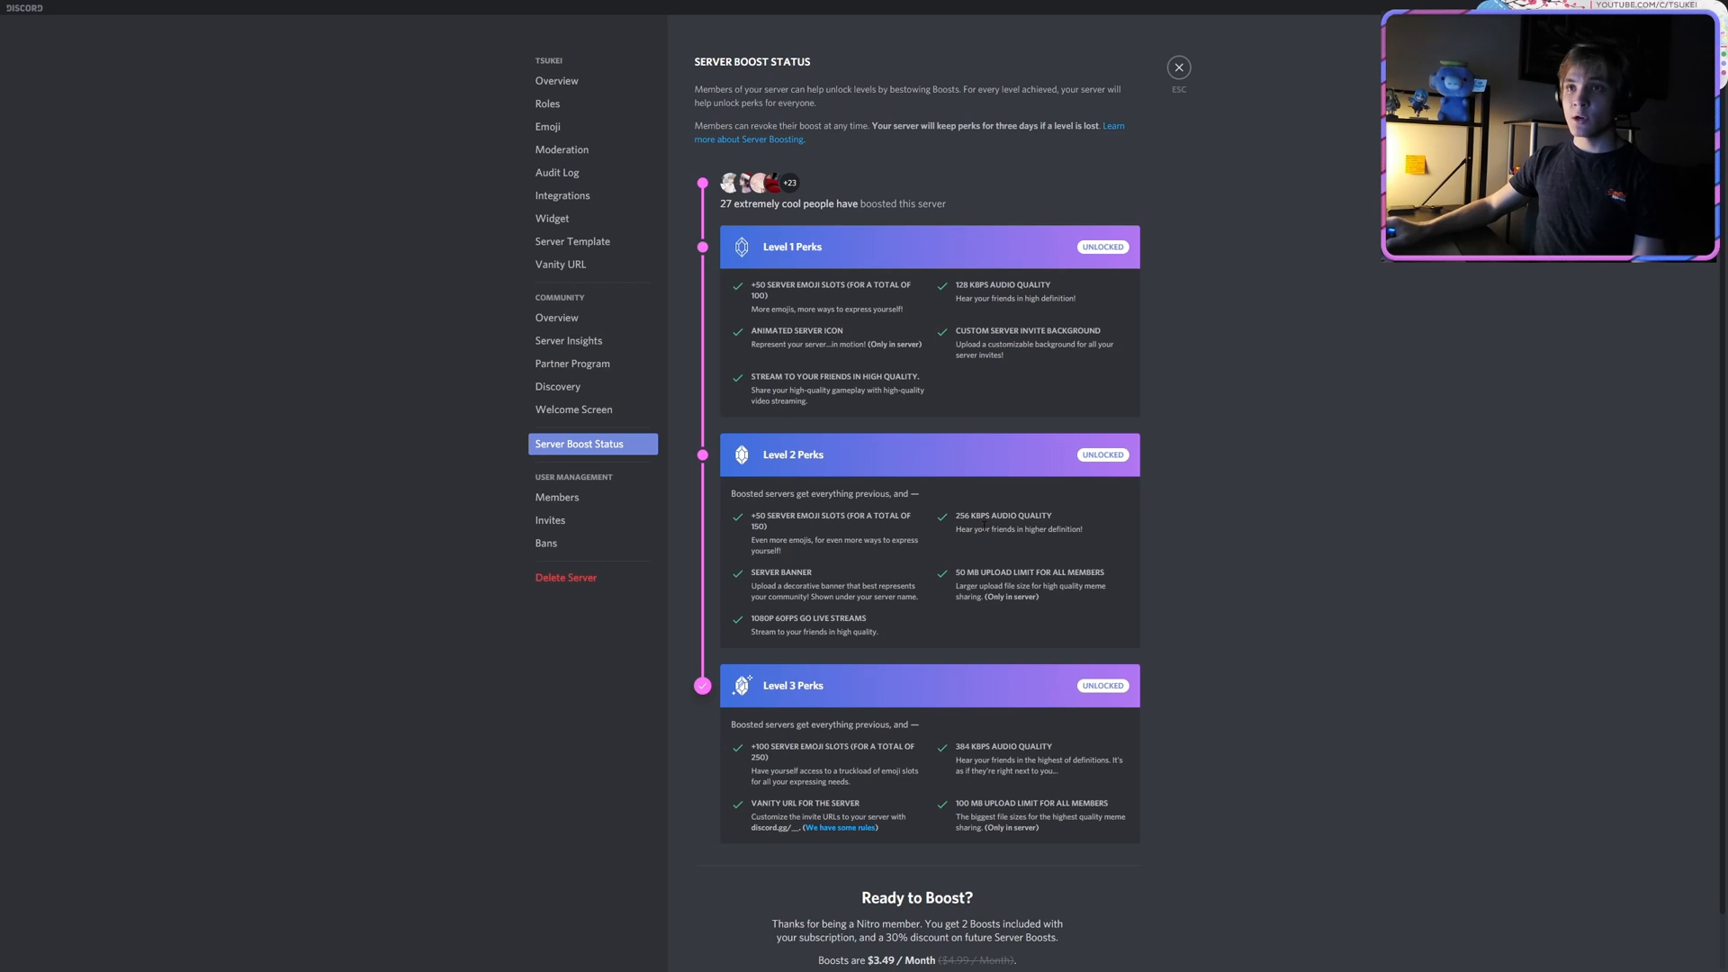
pyautogui.moveTo(778, 279)
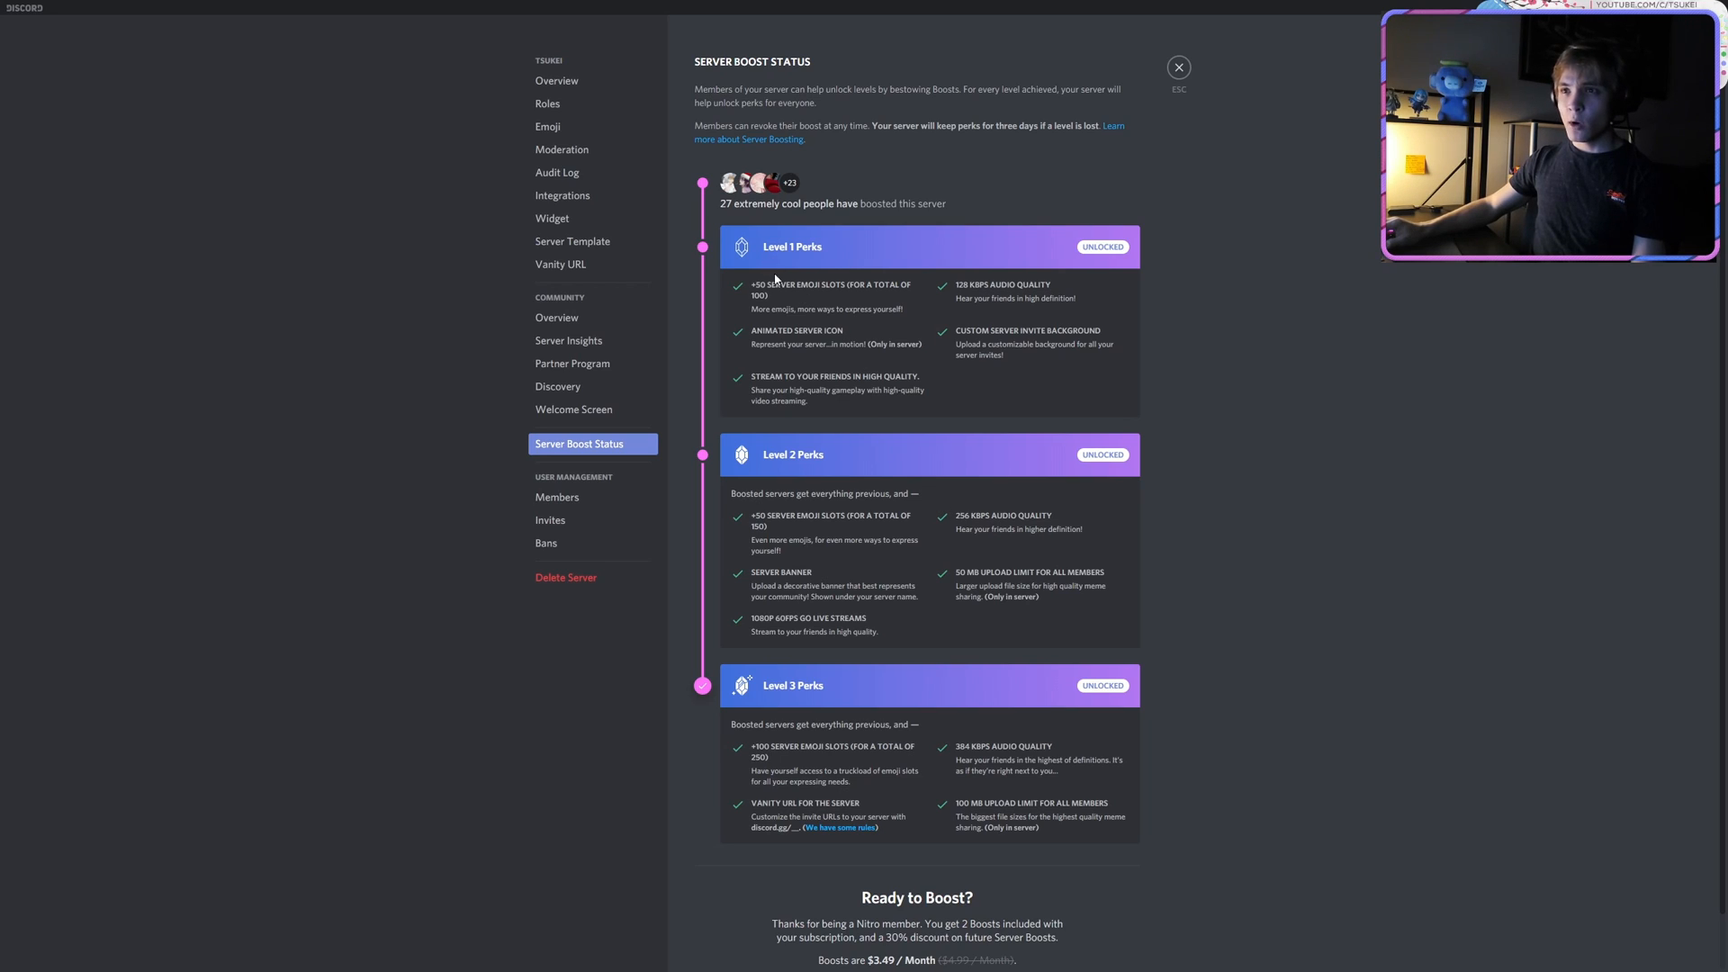
pyautogui.moveTo(954, 331); pyautogui.dragTo(1094, 332)
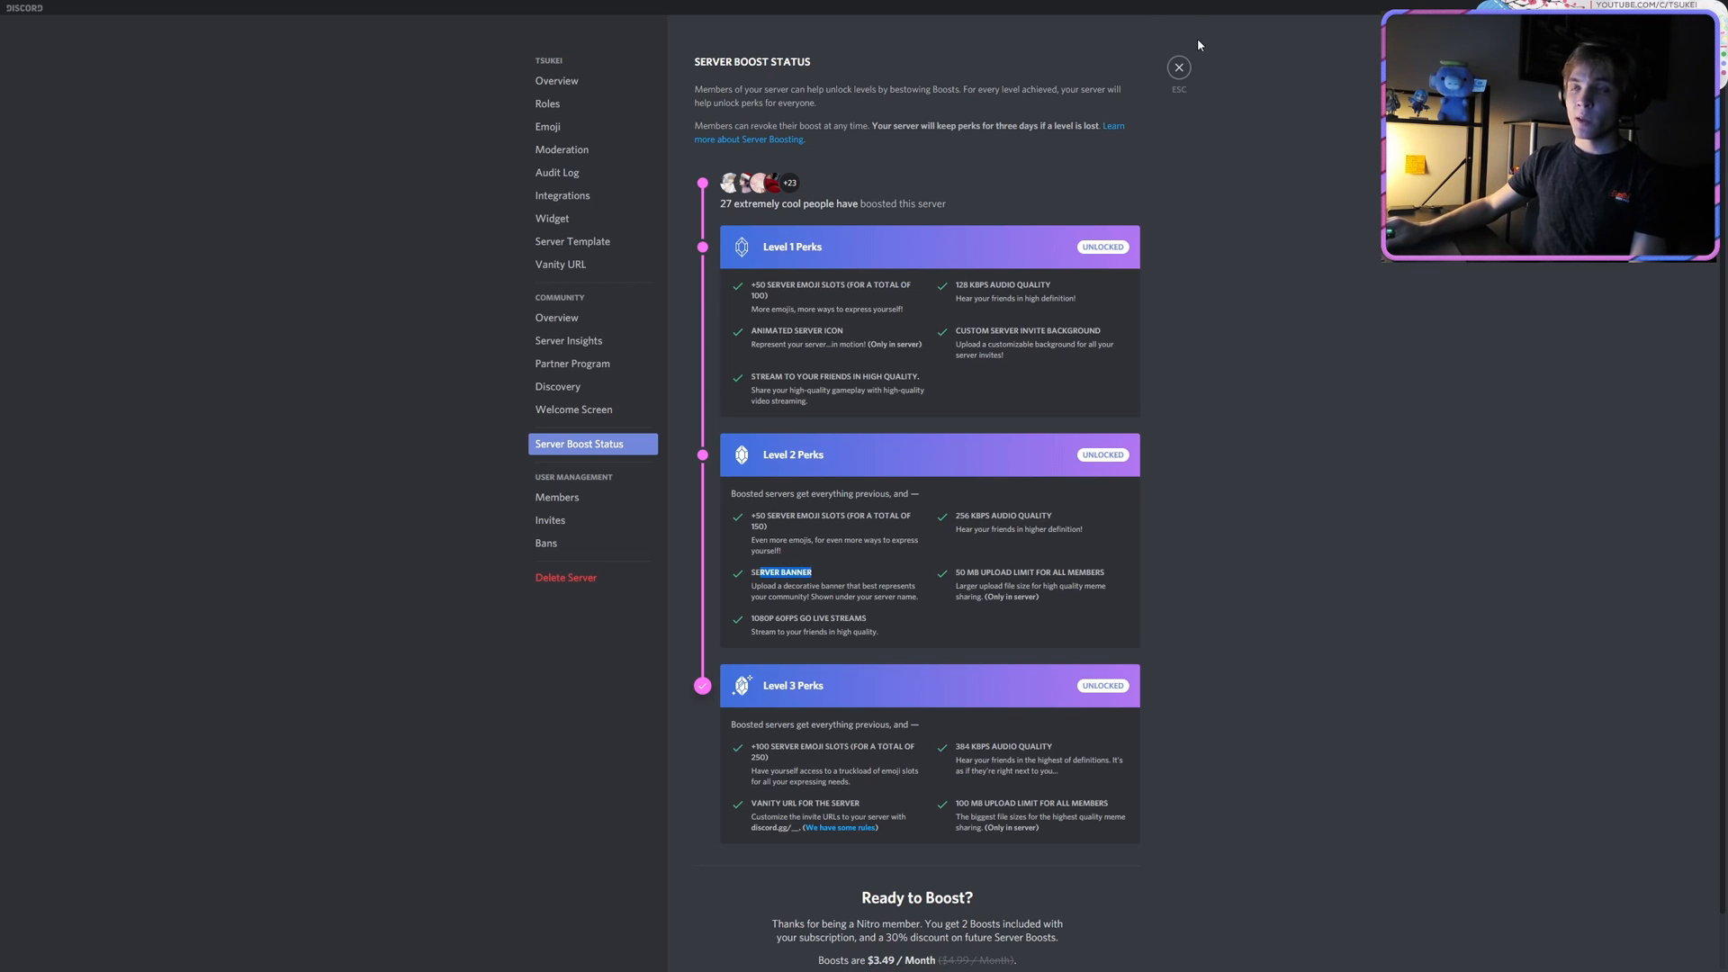
# - View the Server Boost page's Level 3 perks, then return to the Tsukei settings overview
pyautogui.click(1178, 67)
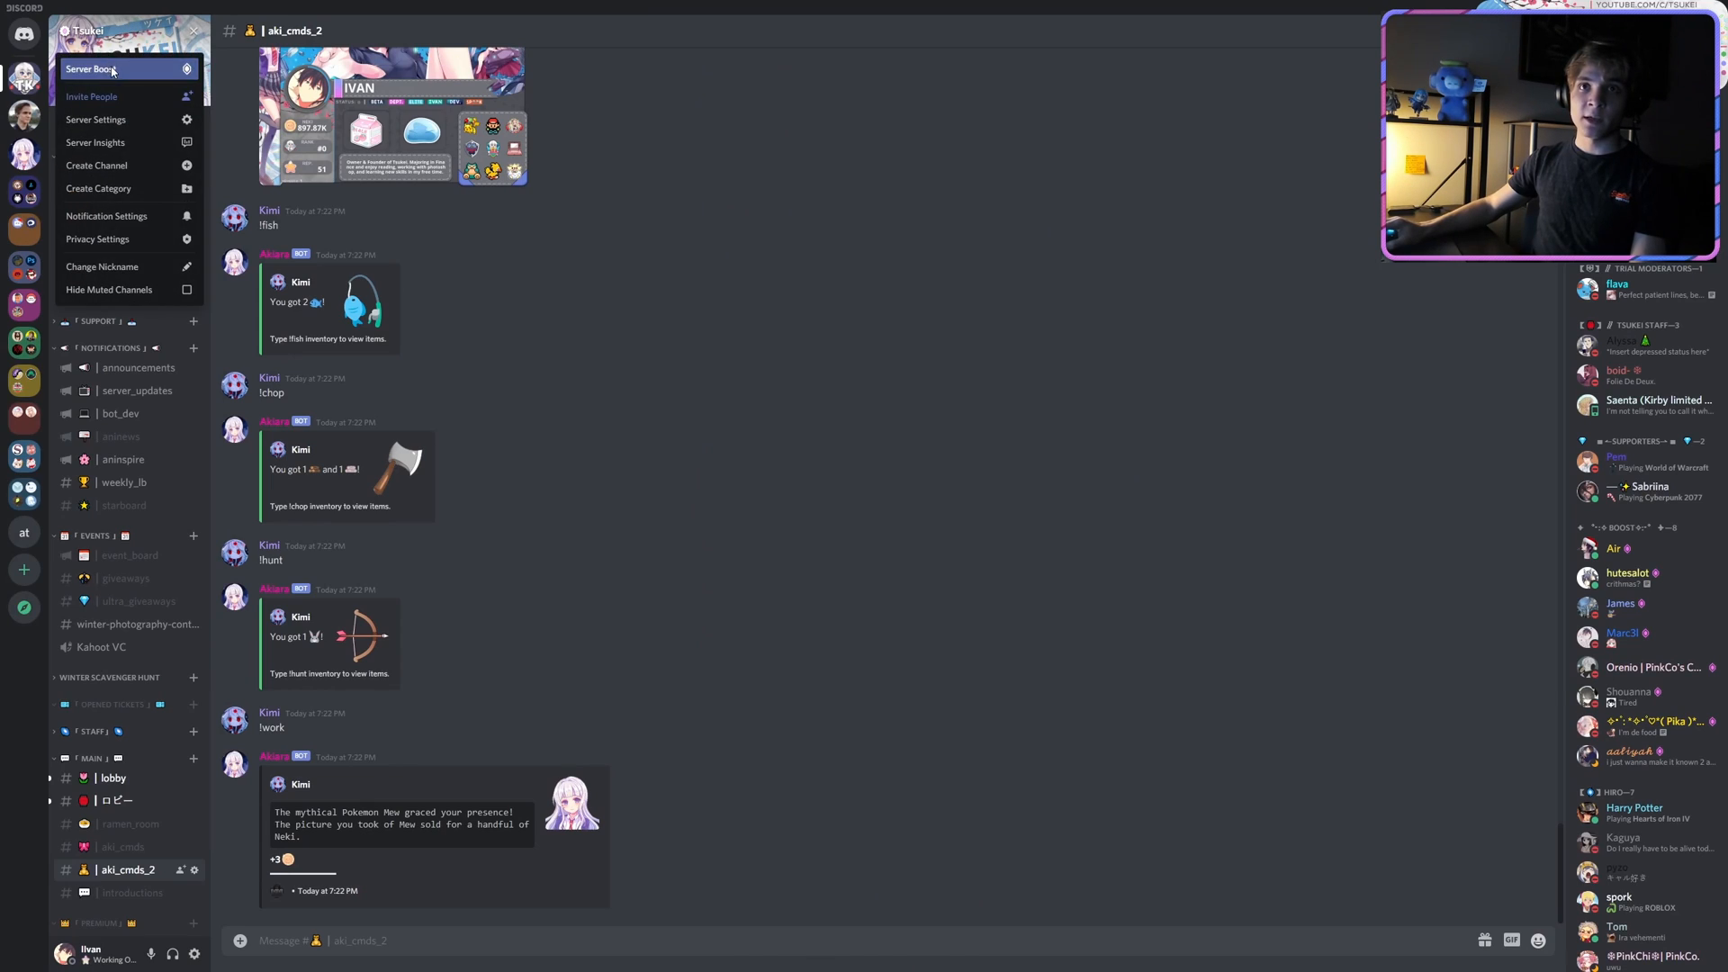
pyautogui.click(111, 68)
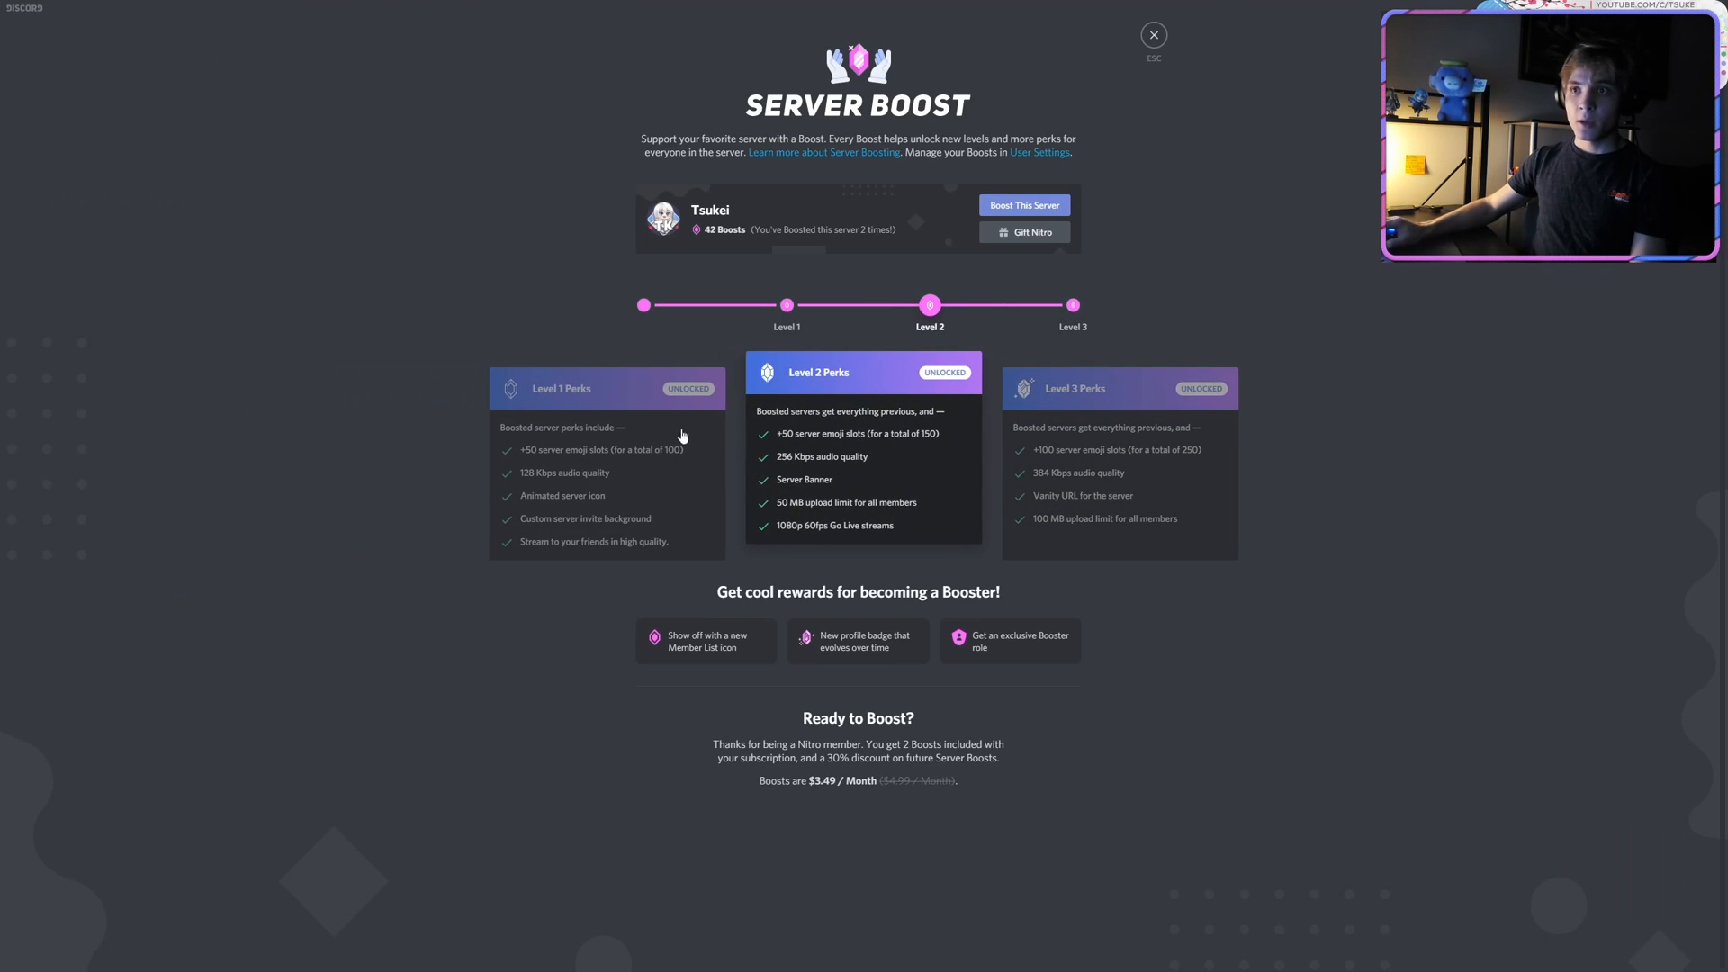
pyautogui.click(1073, 304)
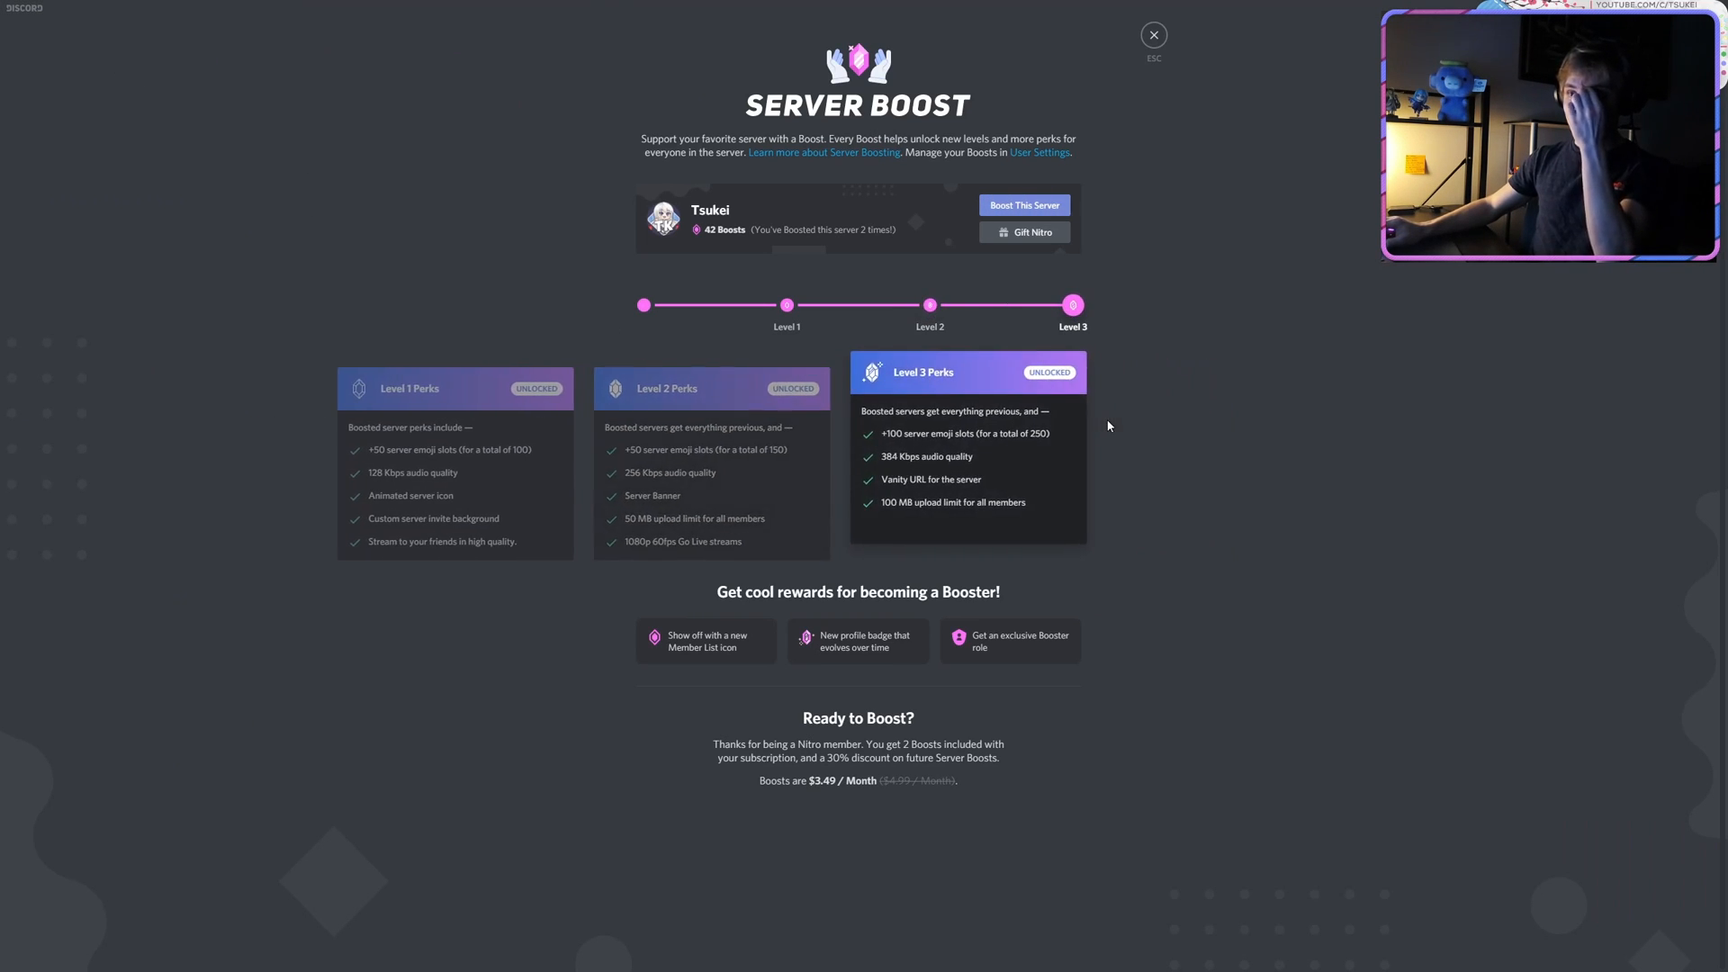
pyautogui.moveTo(1031, 356)
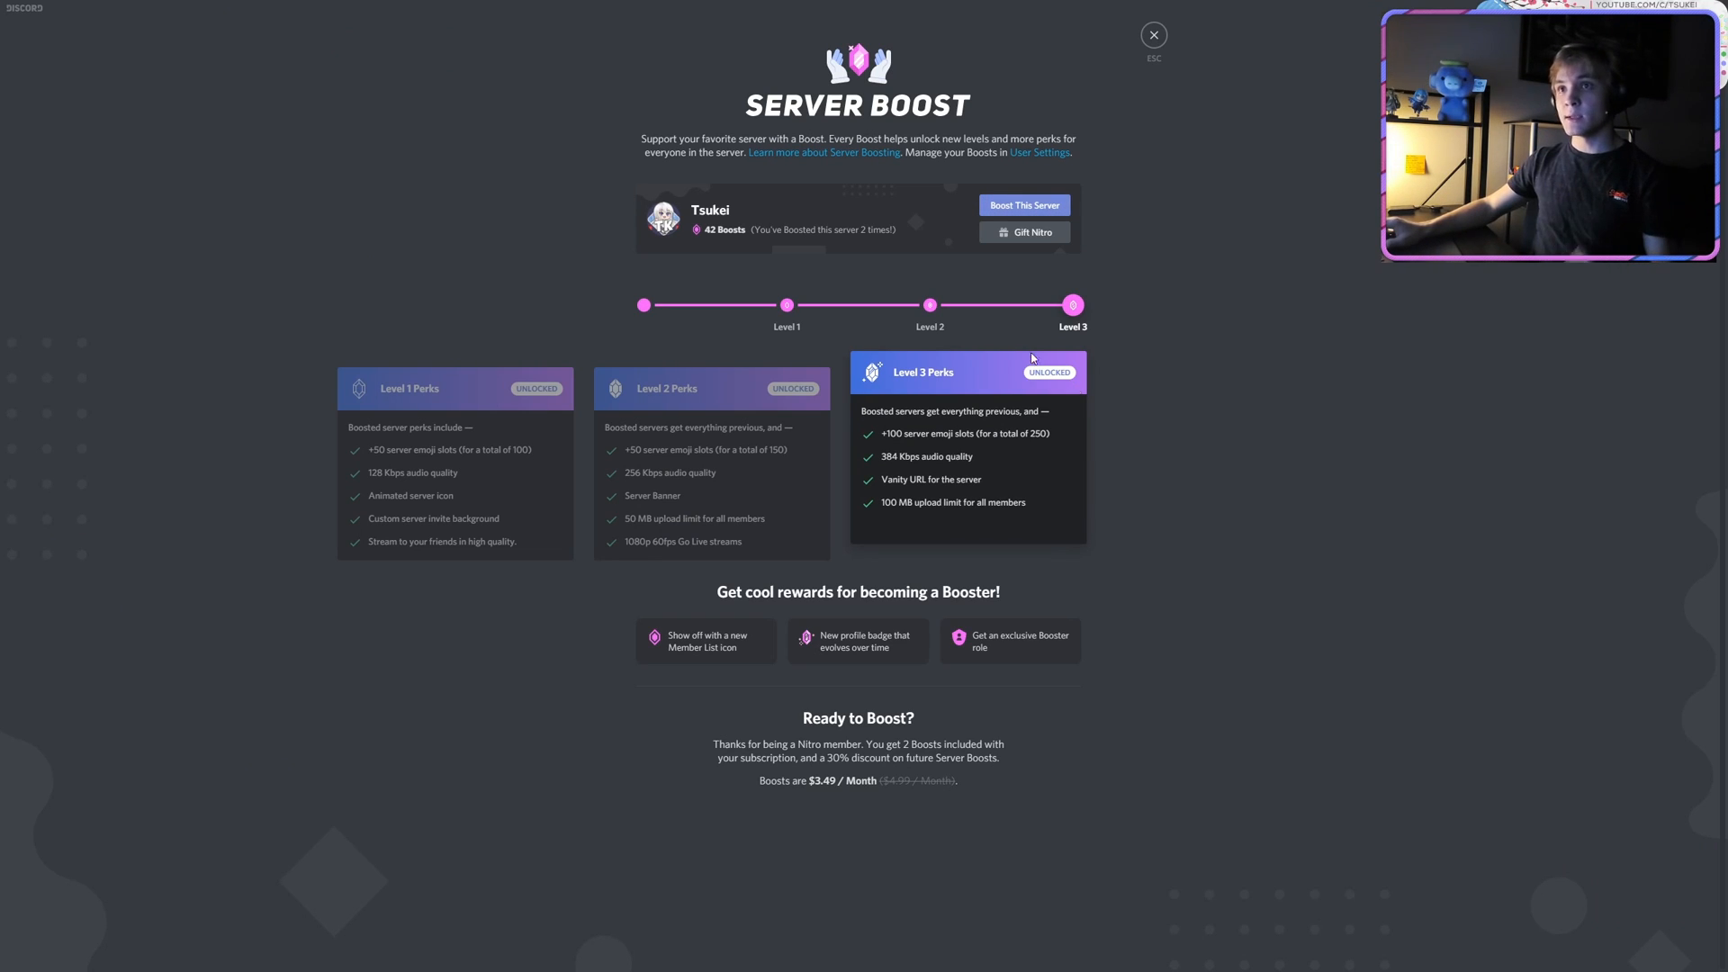
pyautogui.click(1152, 33)
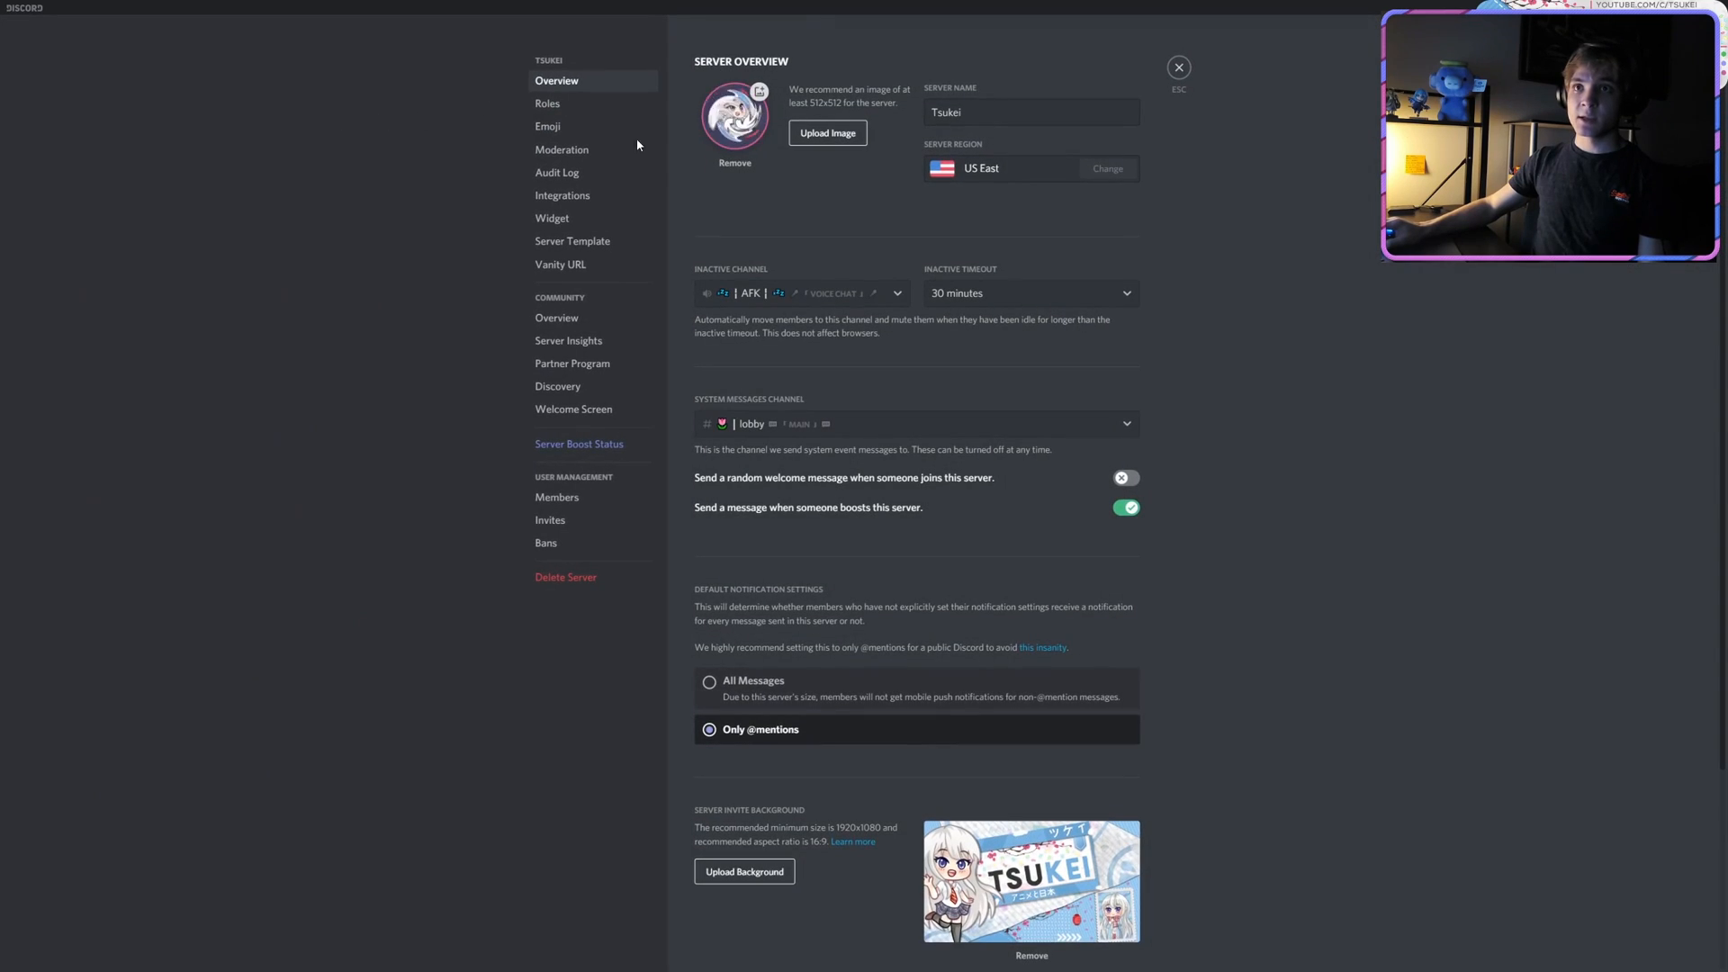
# - Scroll to the invite and banner background sections, then close settings back to aki_cmds_2
pyautogui.scroll(-3)
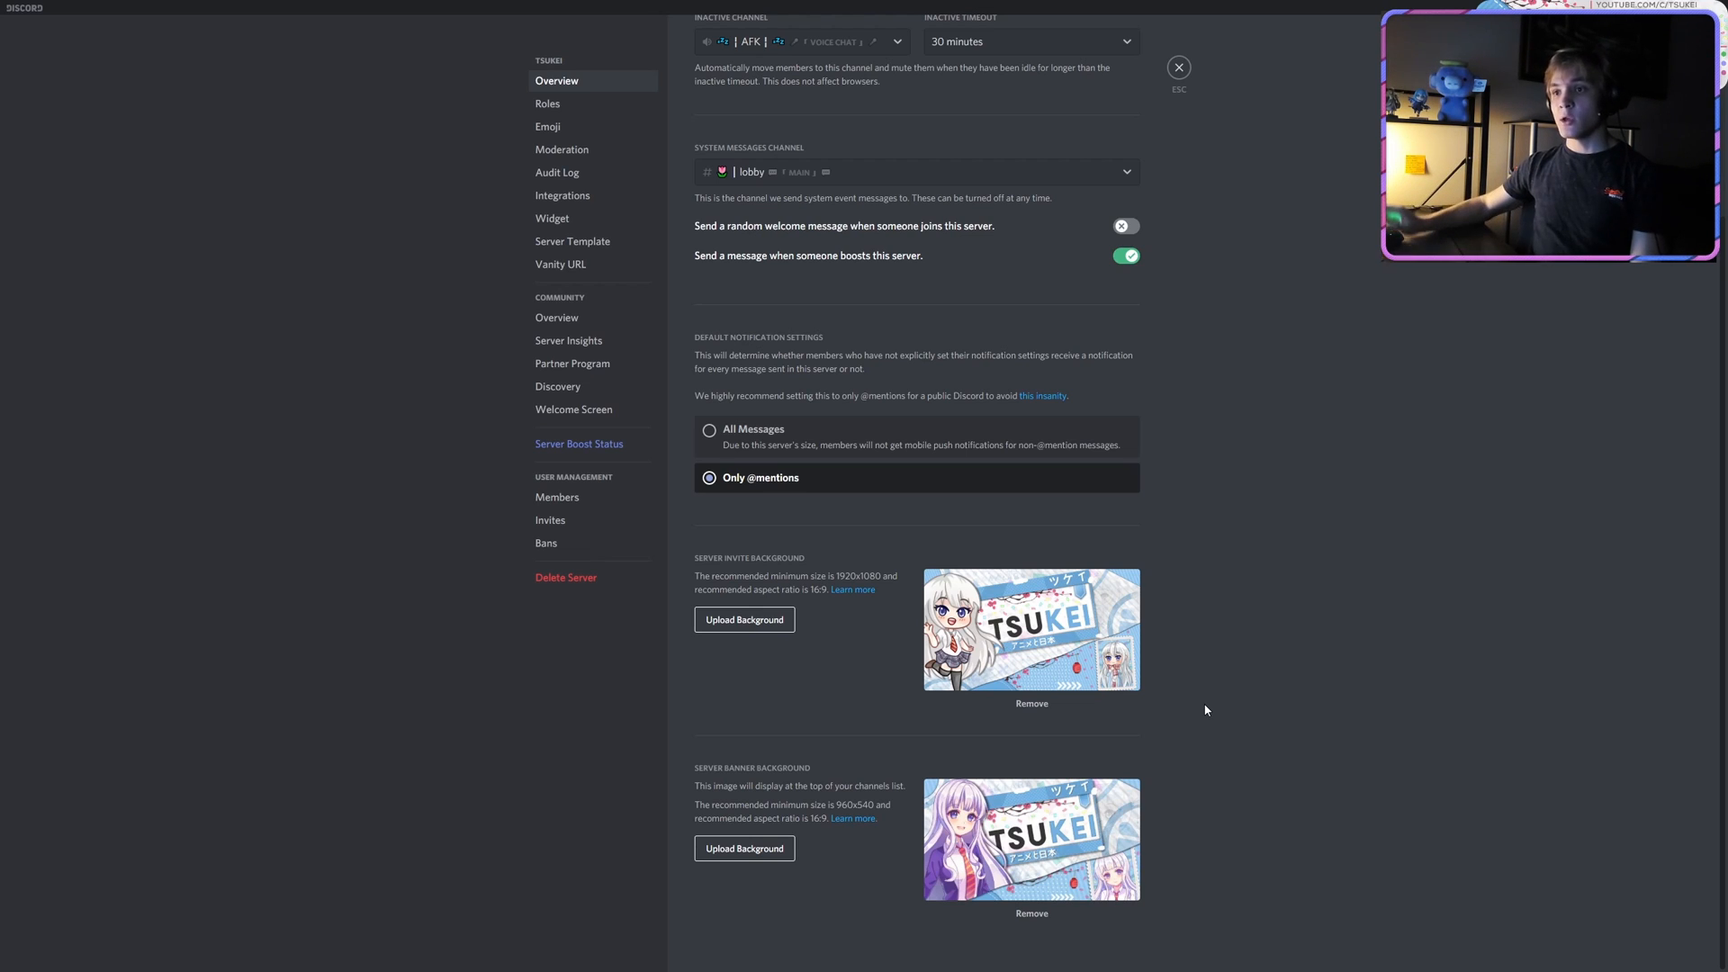
pyautogui.moveTo(1176, 689)
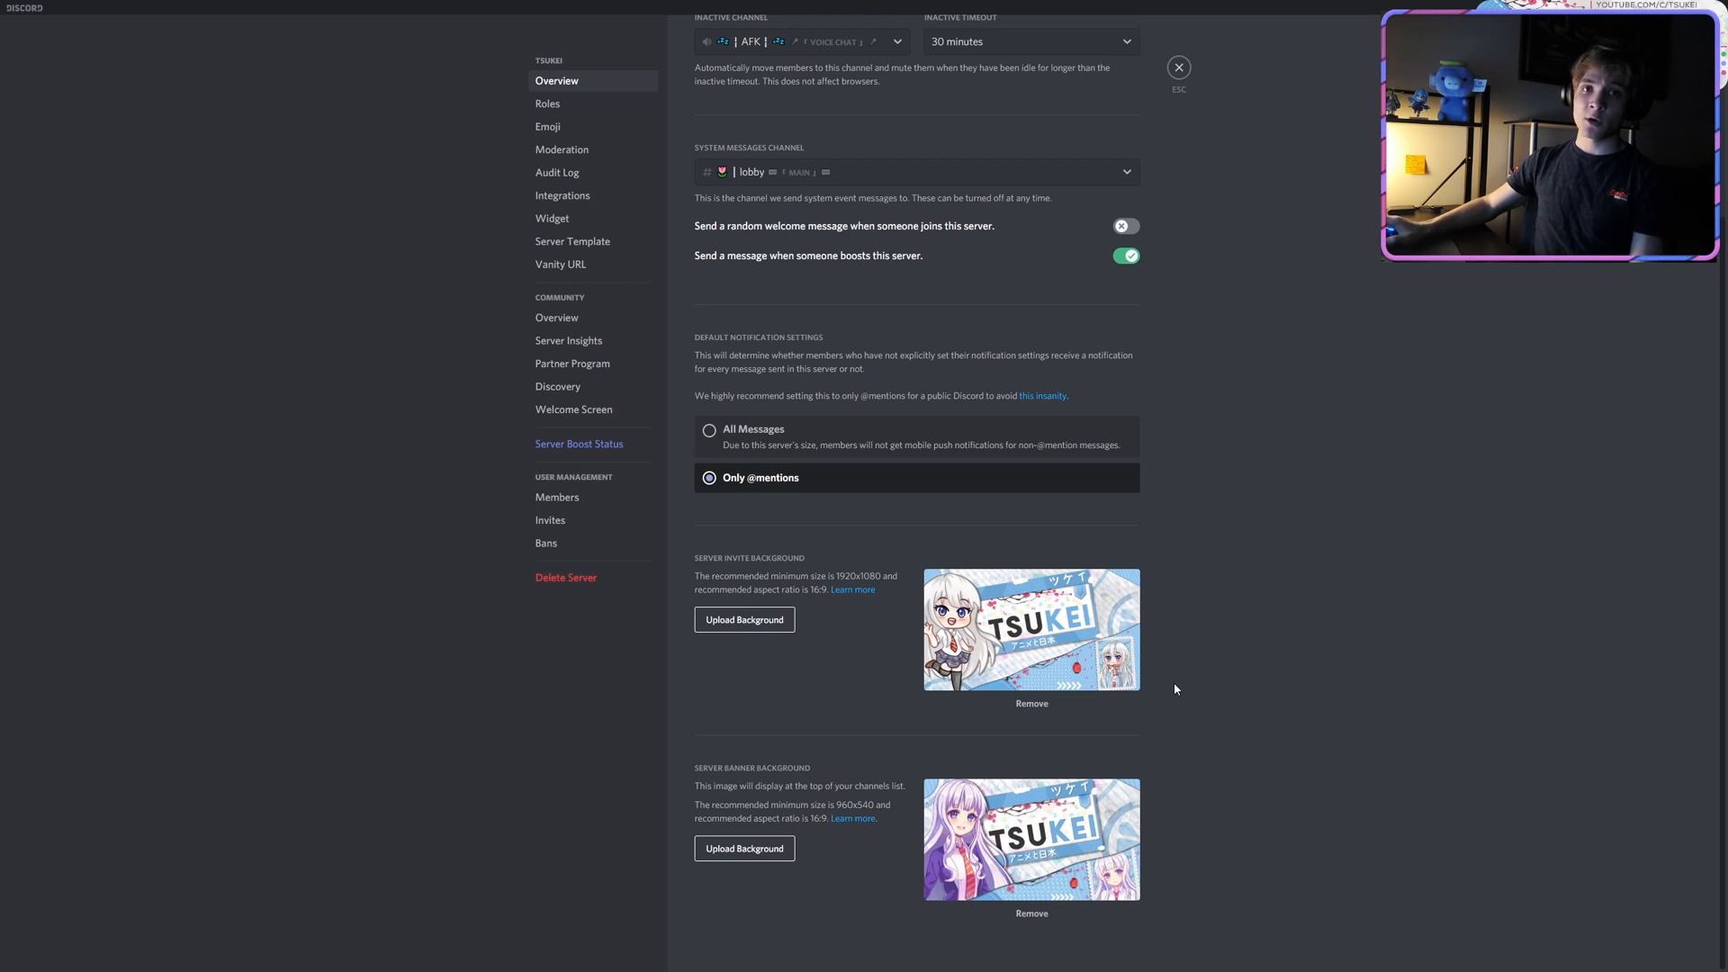
pyautogui.moveTo(1189, 666)
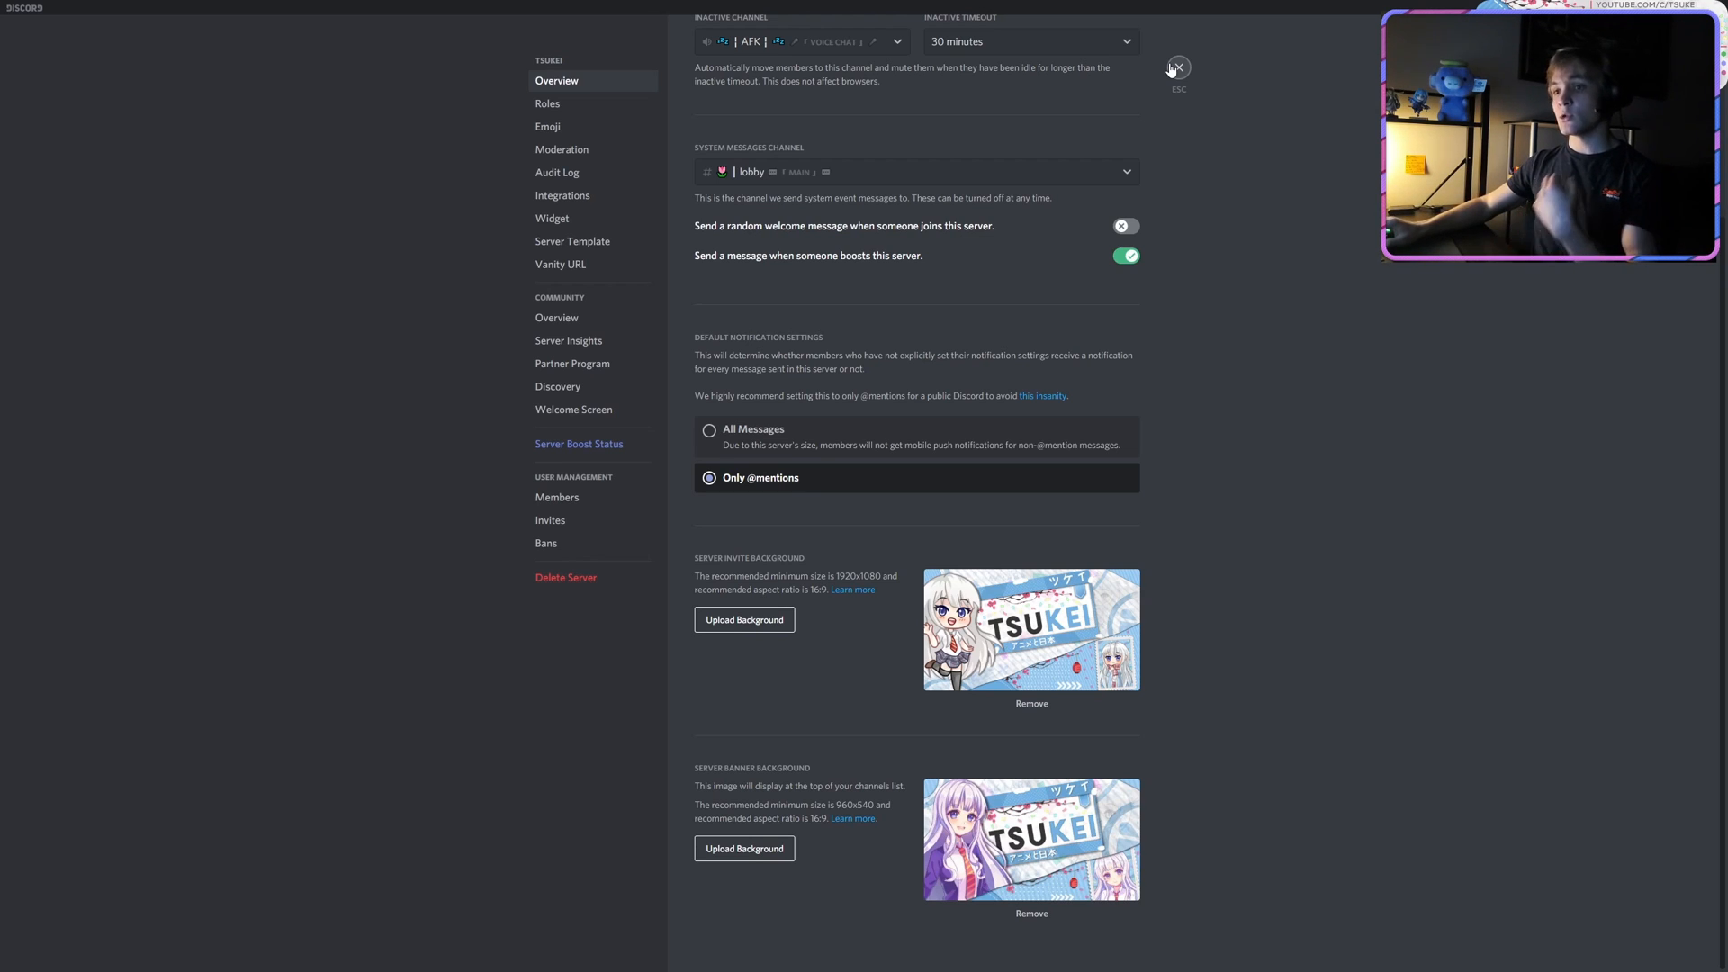
pyautogui.click(1180, 67)
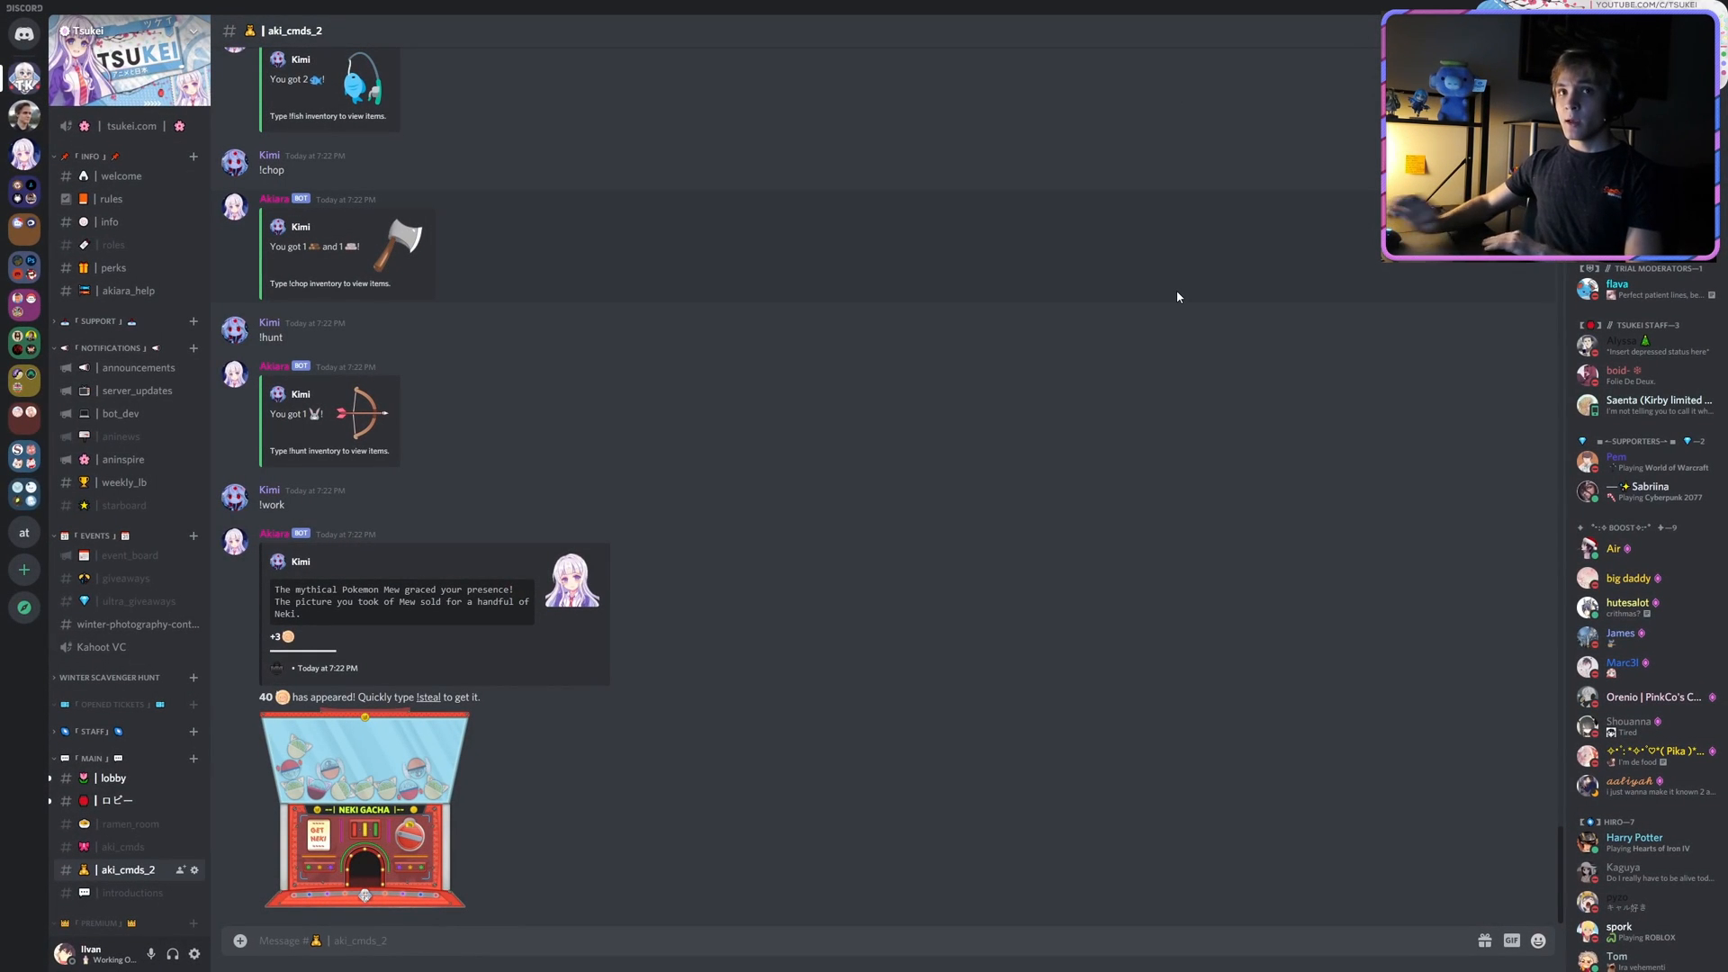